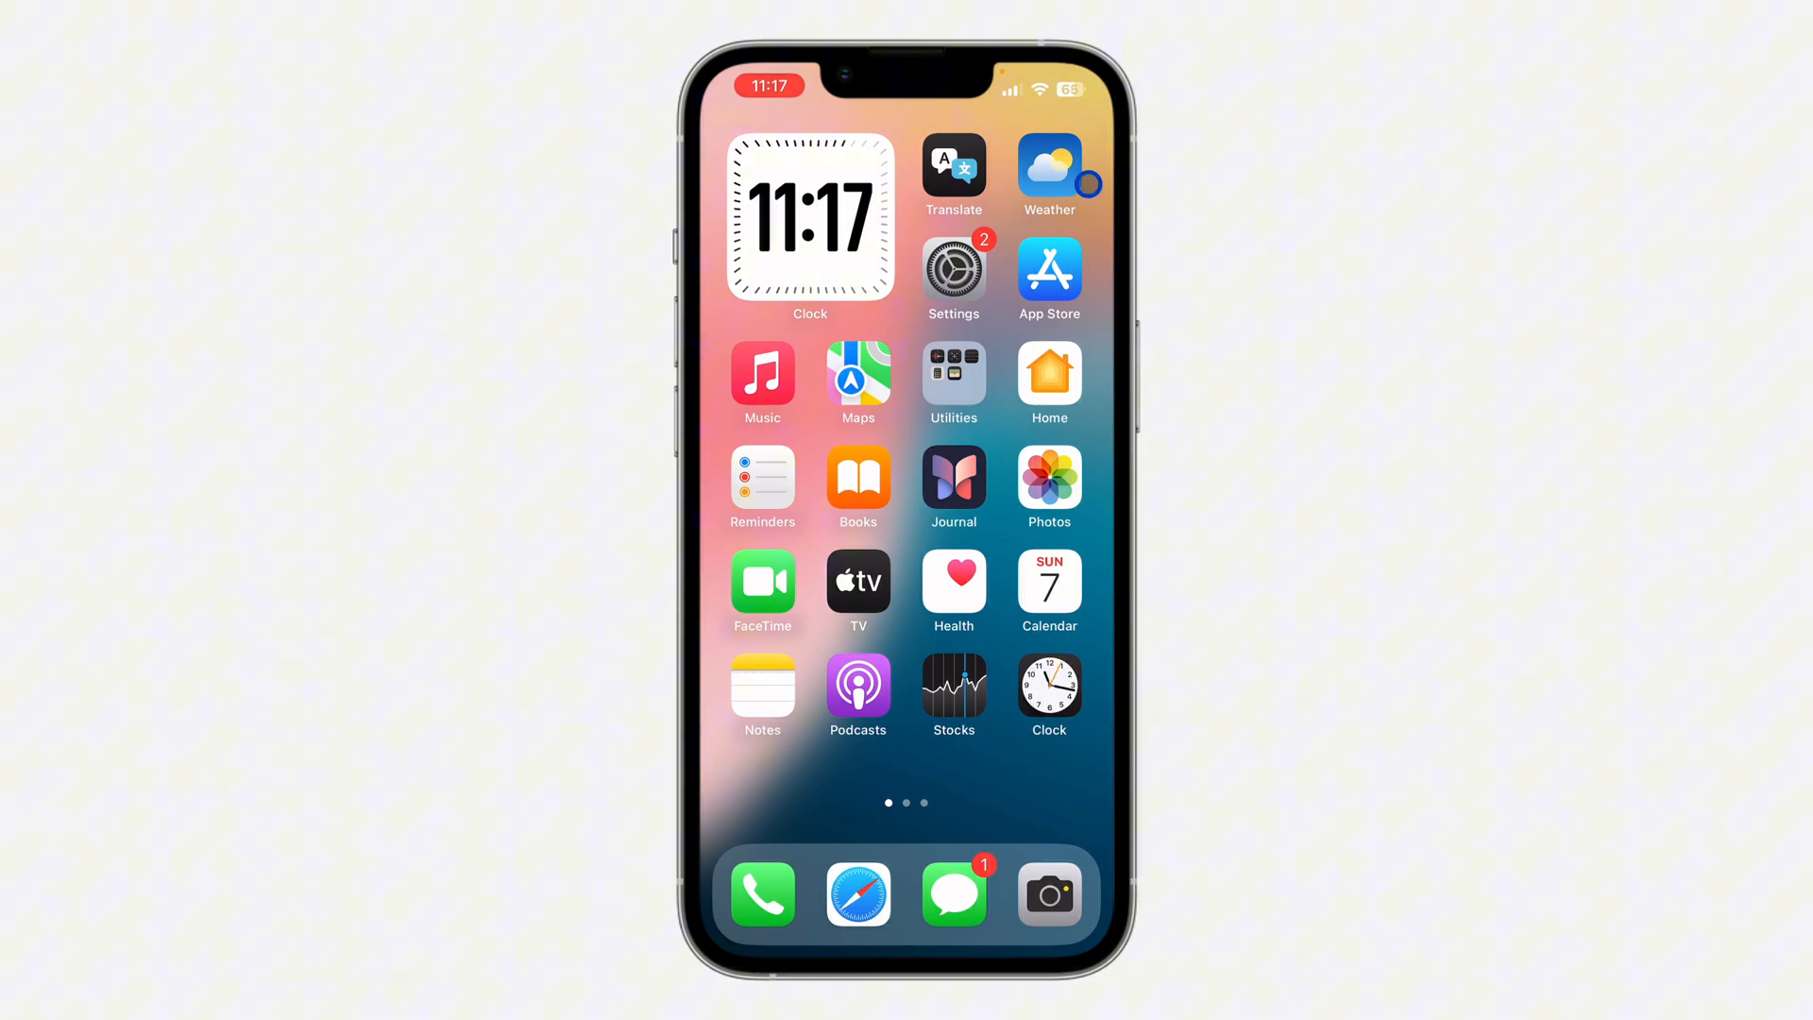
# - Swipe to the Home Screen page holding Roblox and launch the Roblox app
pyautogui.hscroll(-3)
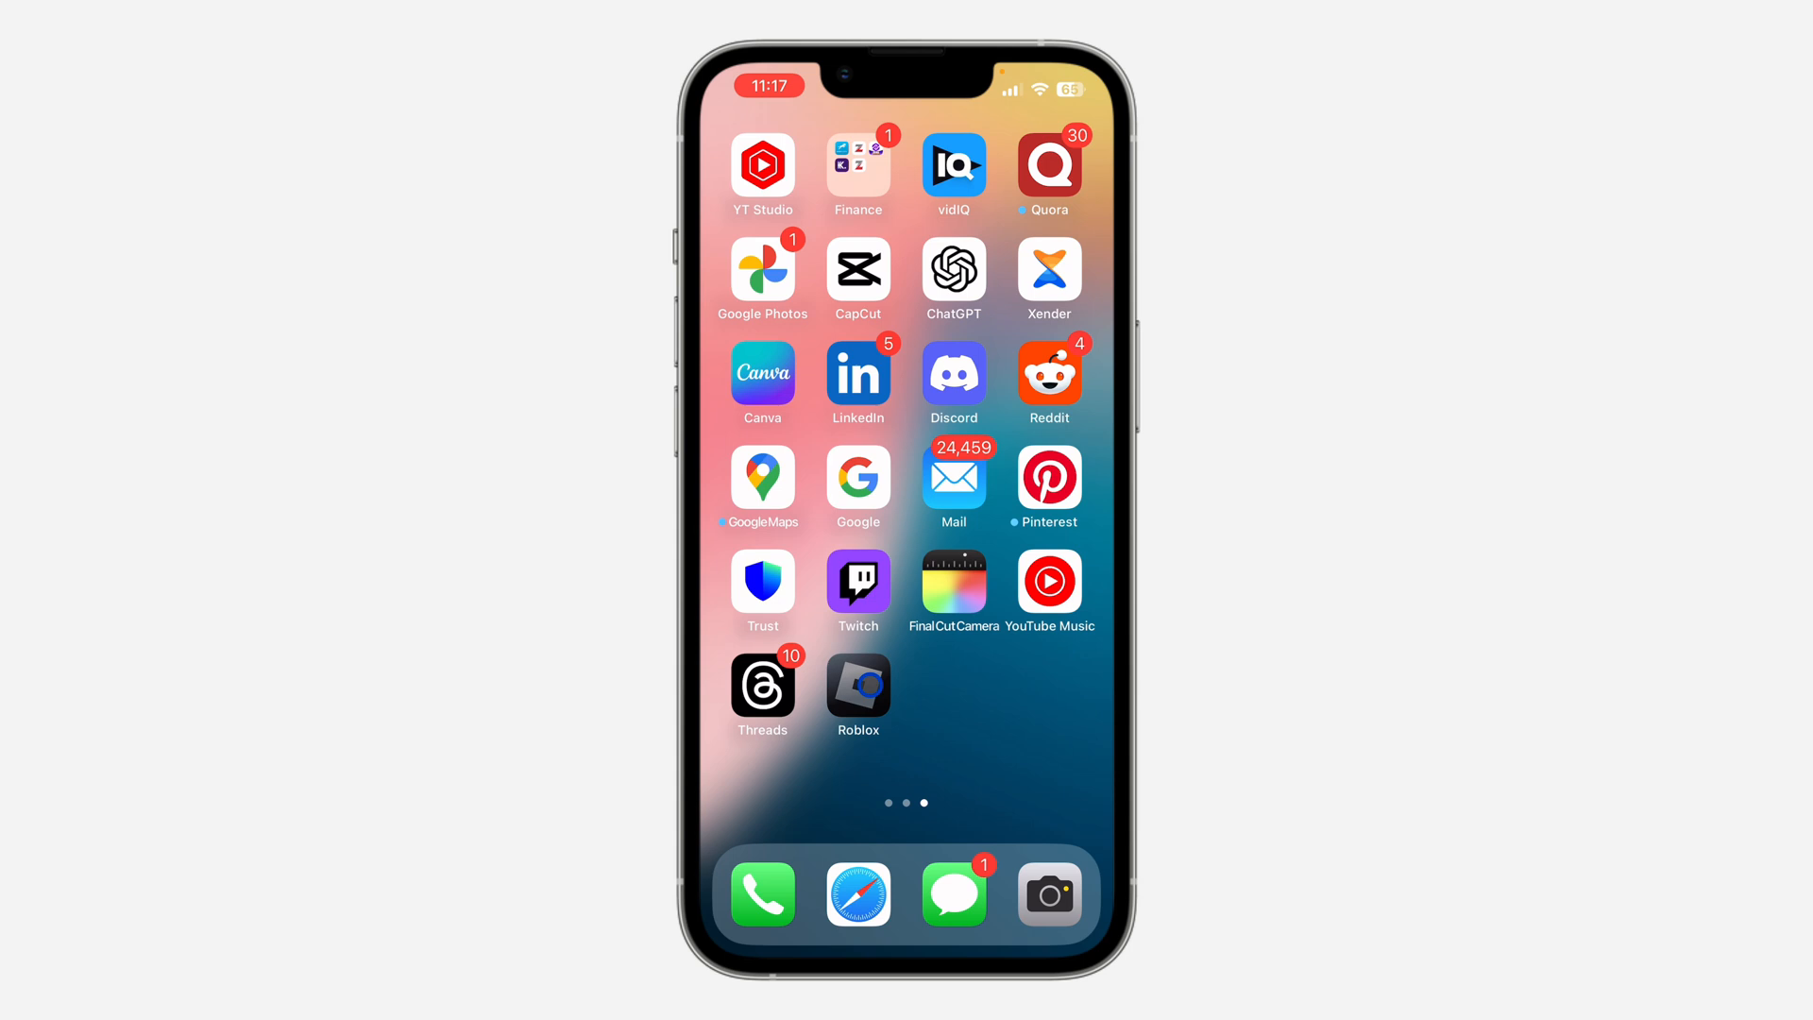
pyautogui.click(858, 686)
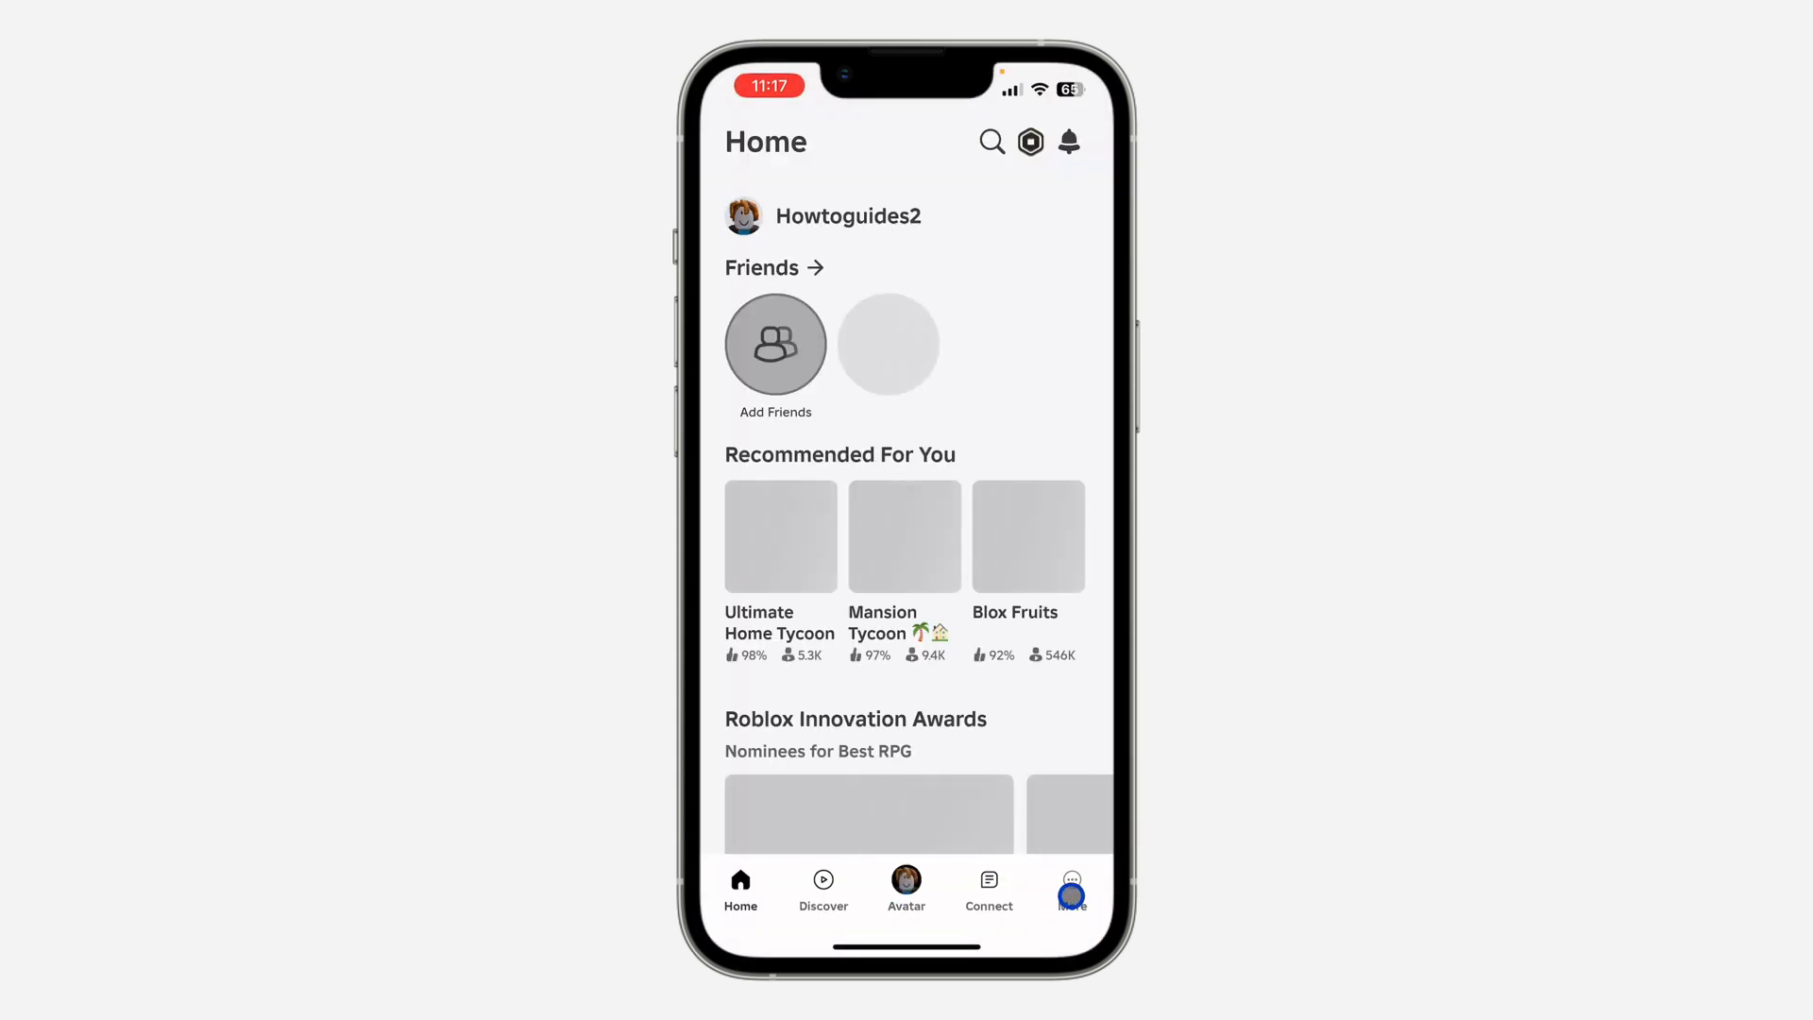
# - Go to the More tab and open Settings to reach the Security section
pyautogui.click(1072, 882)
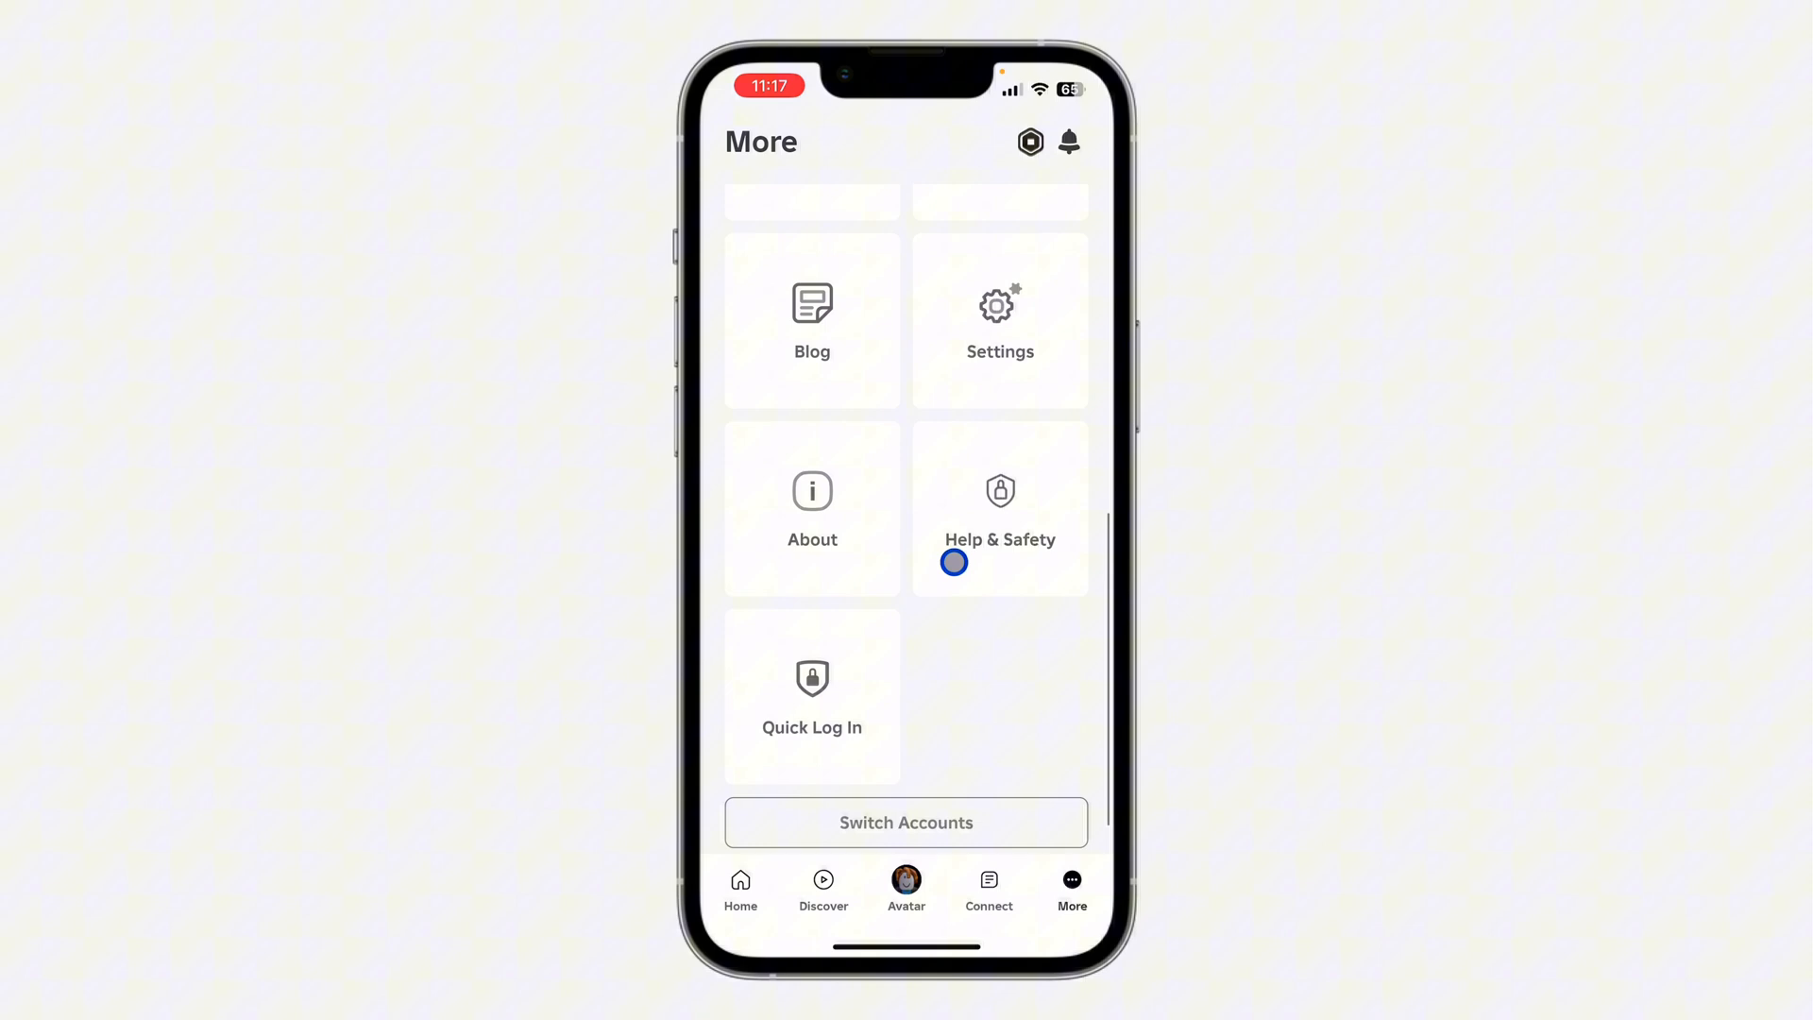
pyautogui.click(1001, 319)
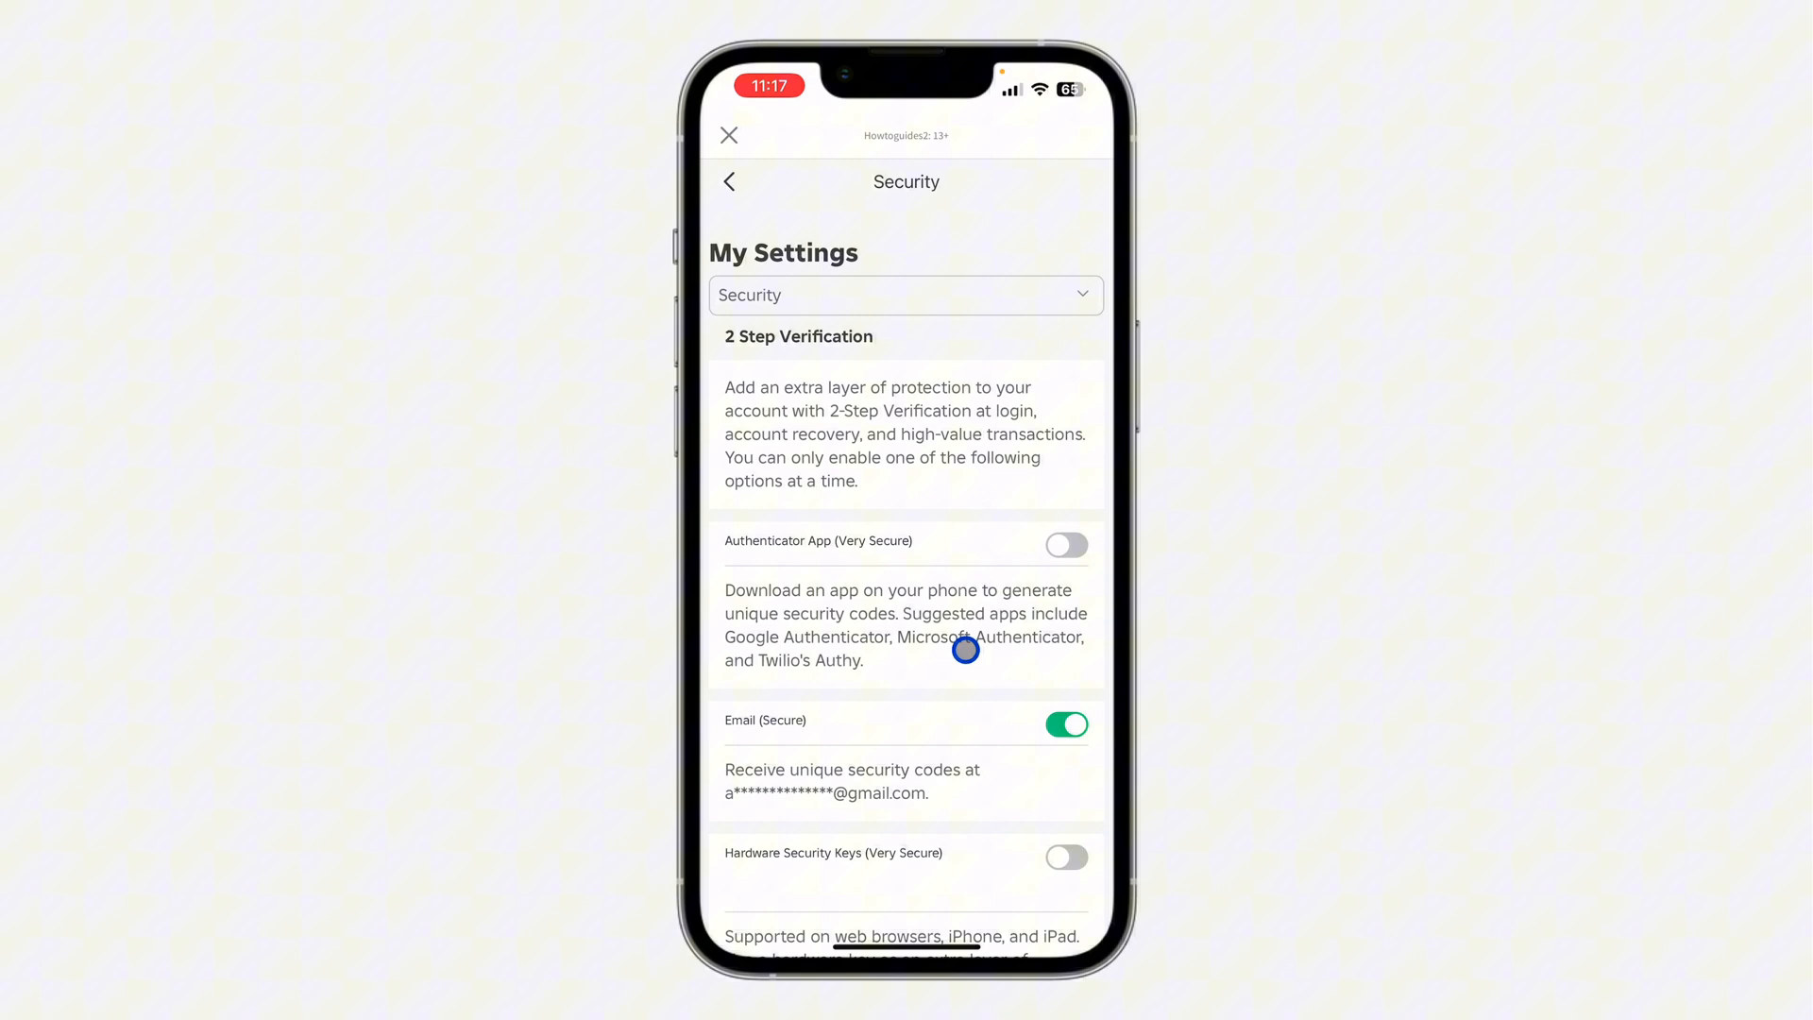
# - Generate a fresh set of backup codes, then switch off the Email (Secure) toggle
pyautogui.scroll(-3)
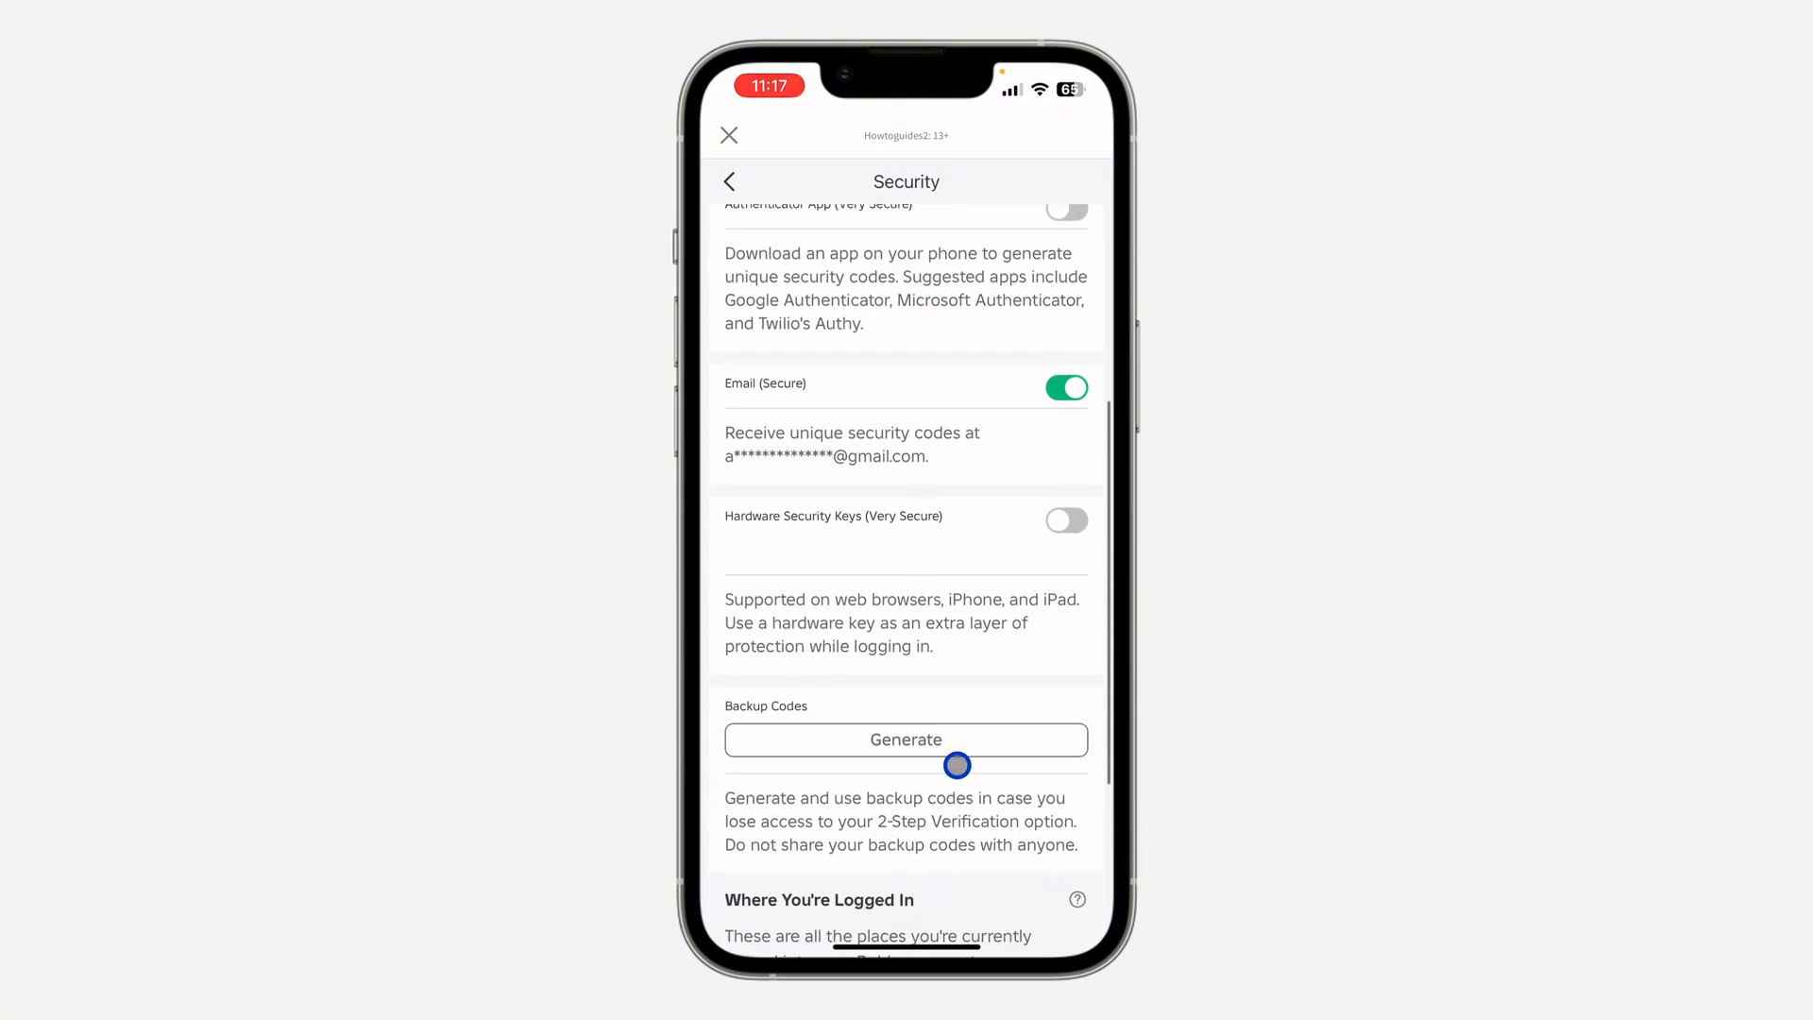
pyautogui.click(906, 740)
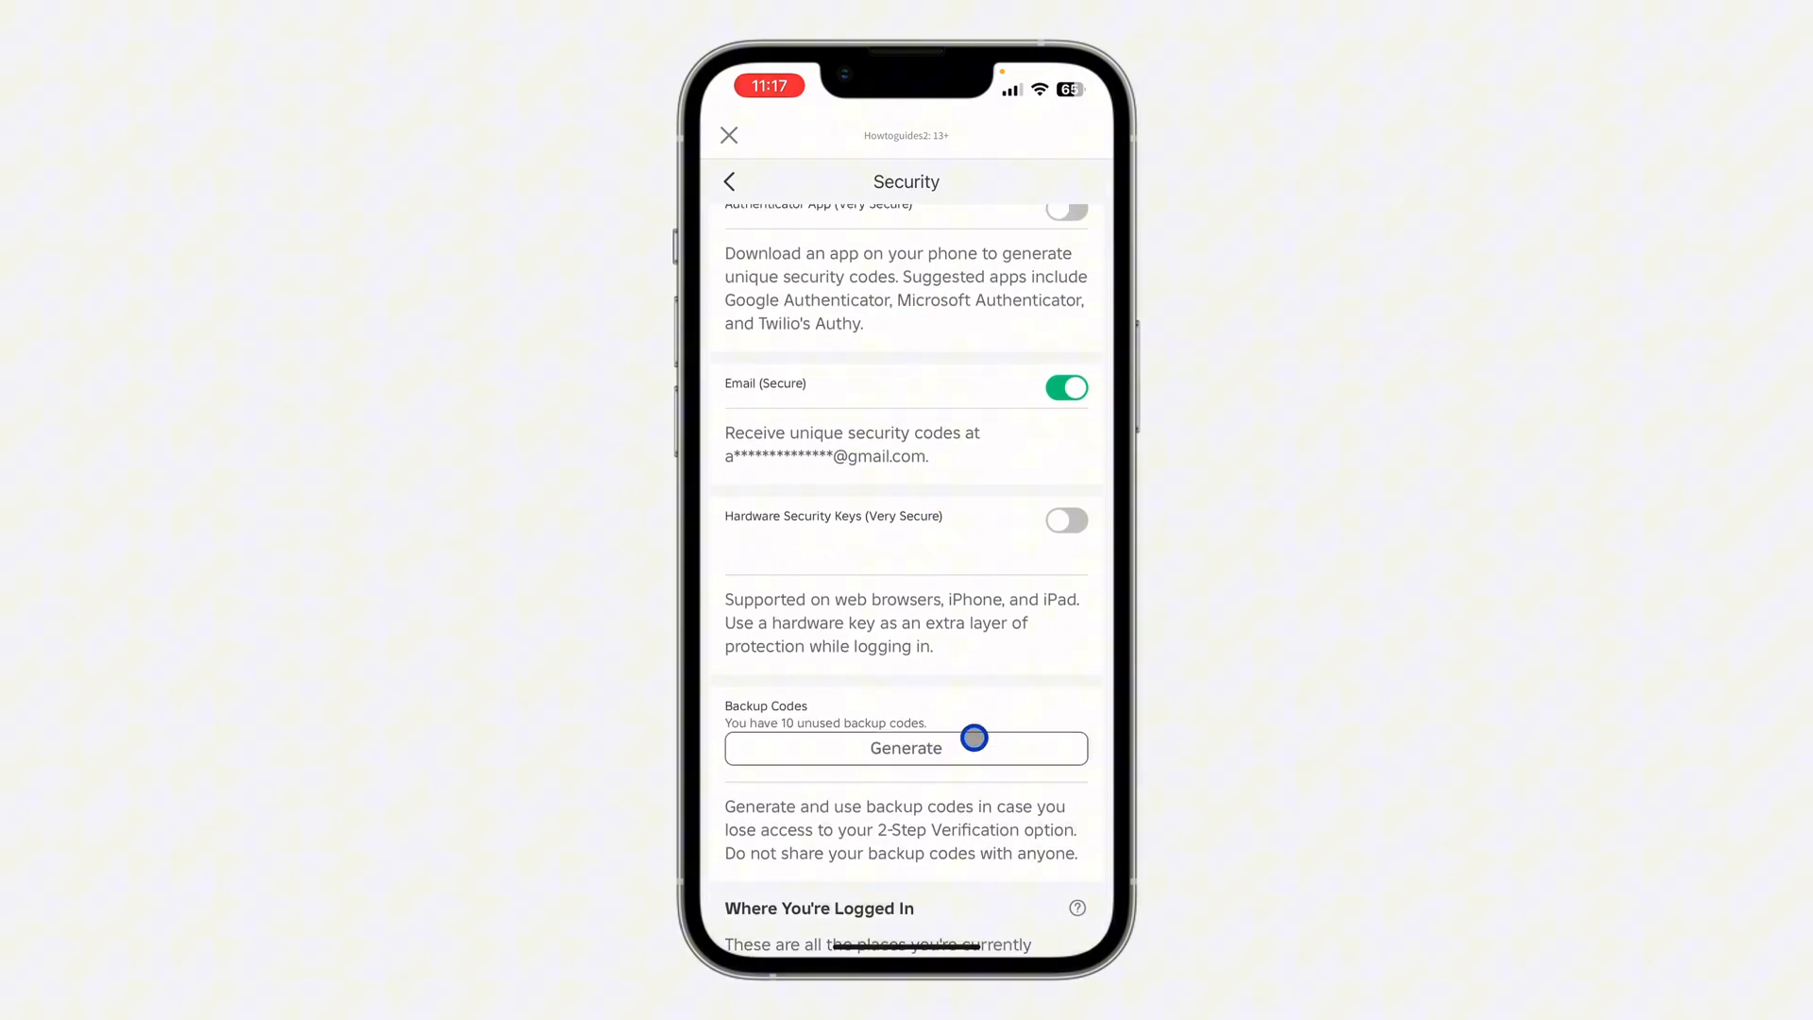
pyautogui.moveTo(1006, 385)
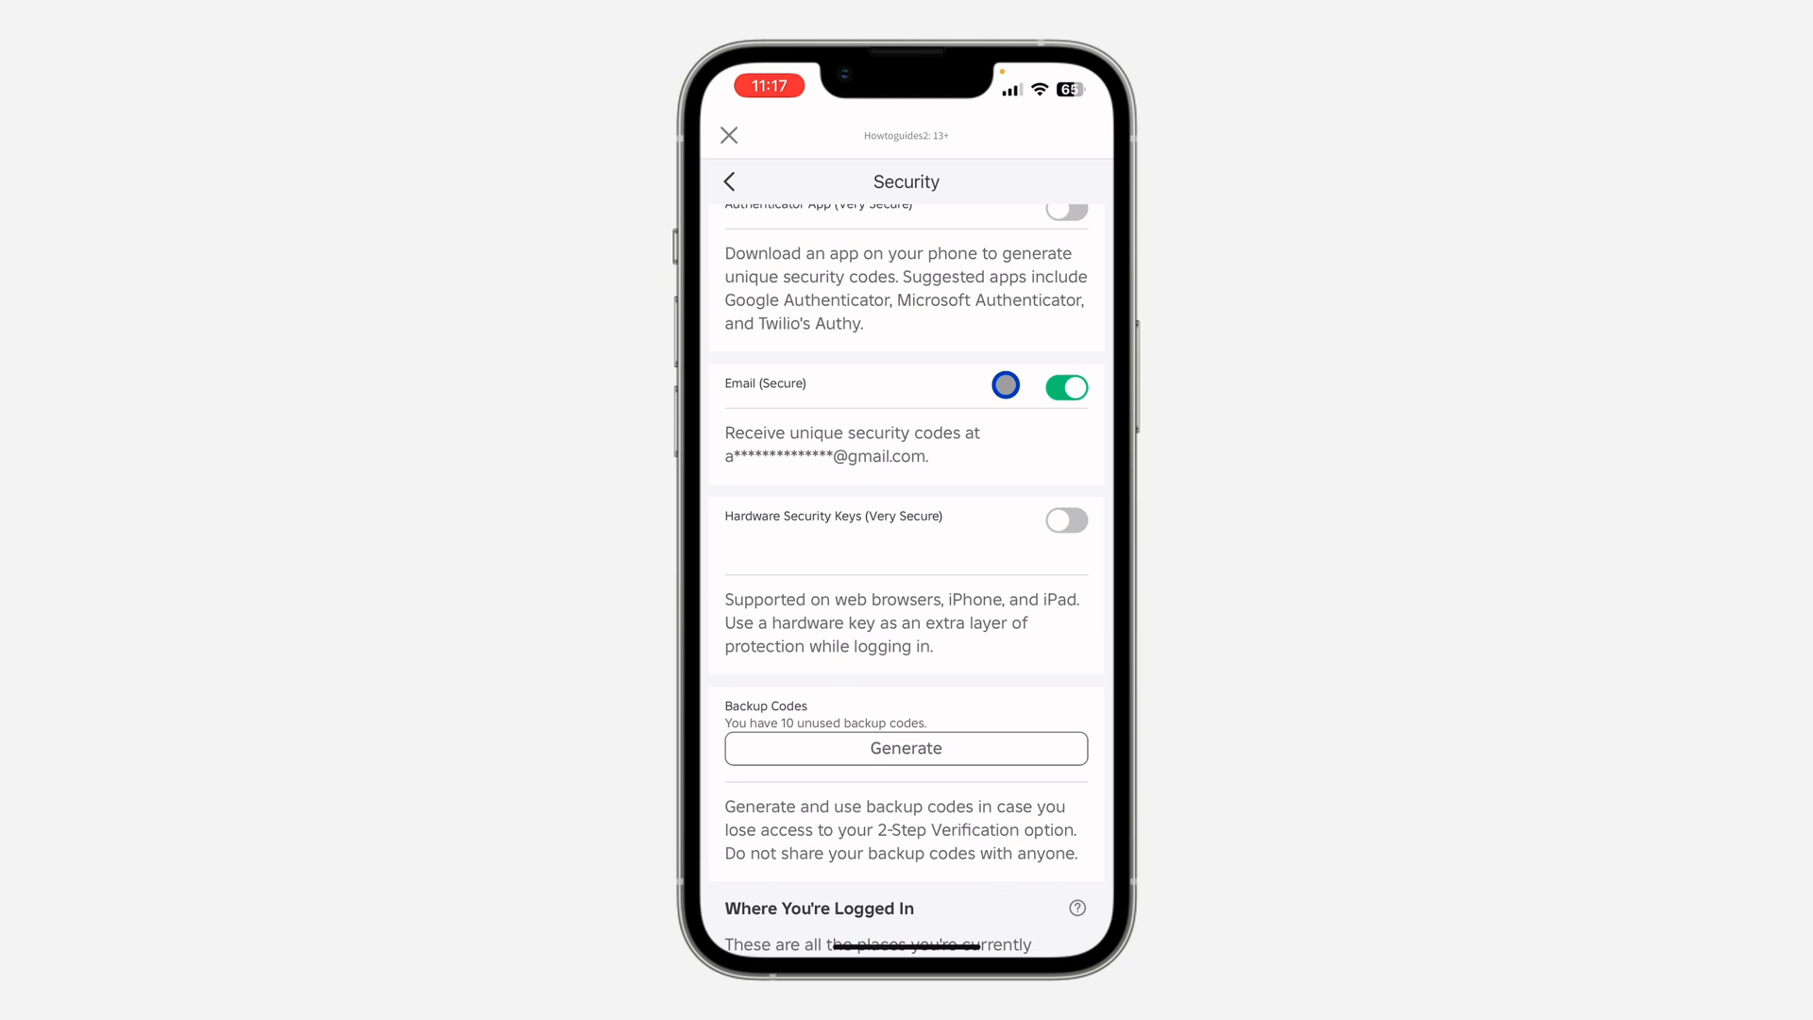
pyautogui.click(1067, 386)
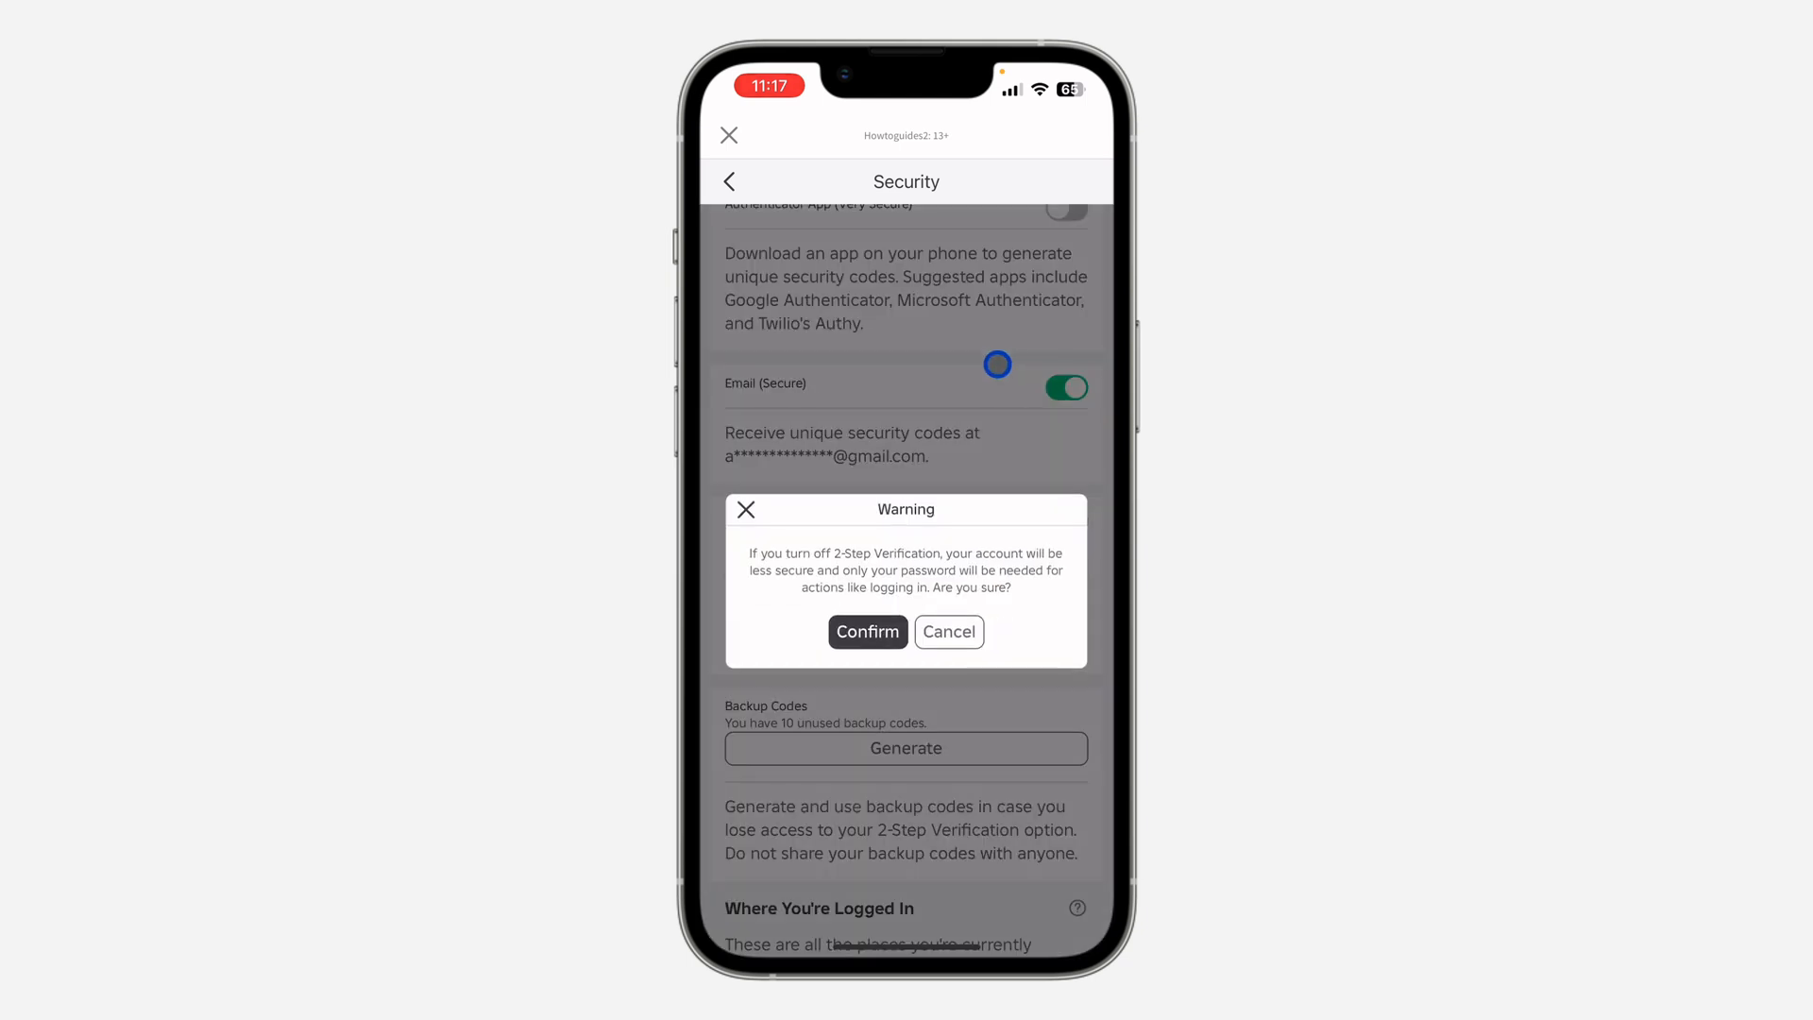
# - Confirm the warning to turn off 2-Step Verification, bringing up the emailed-code prompt
pyautogui.click(885, 627)
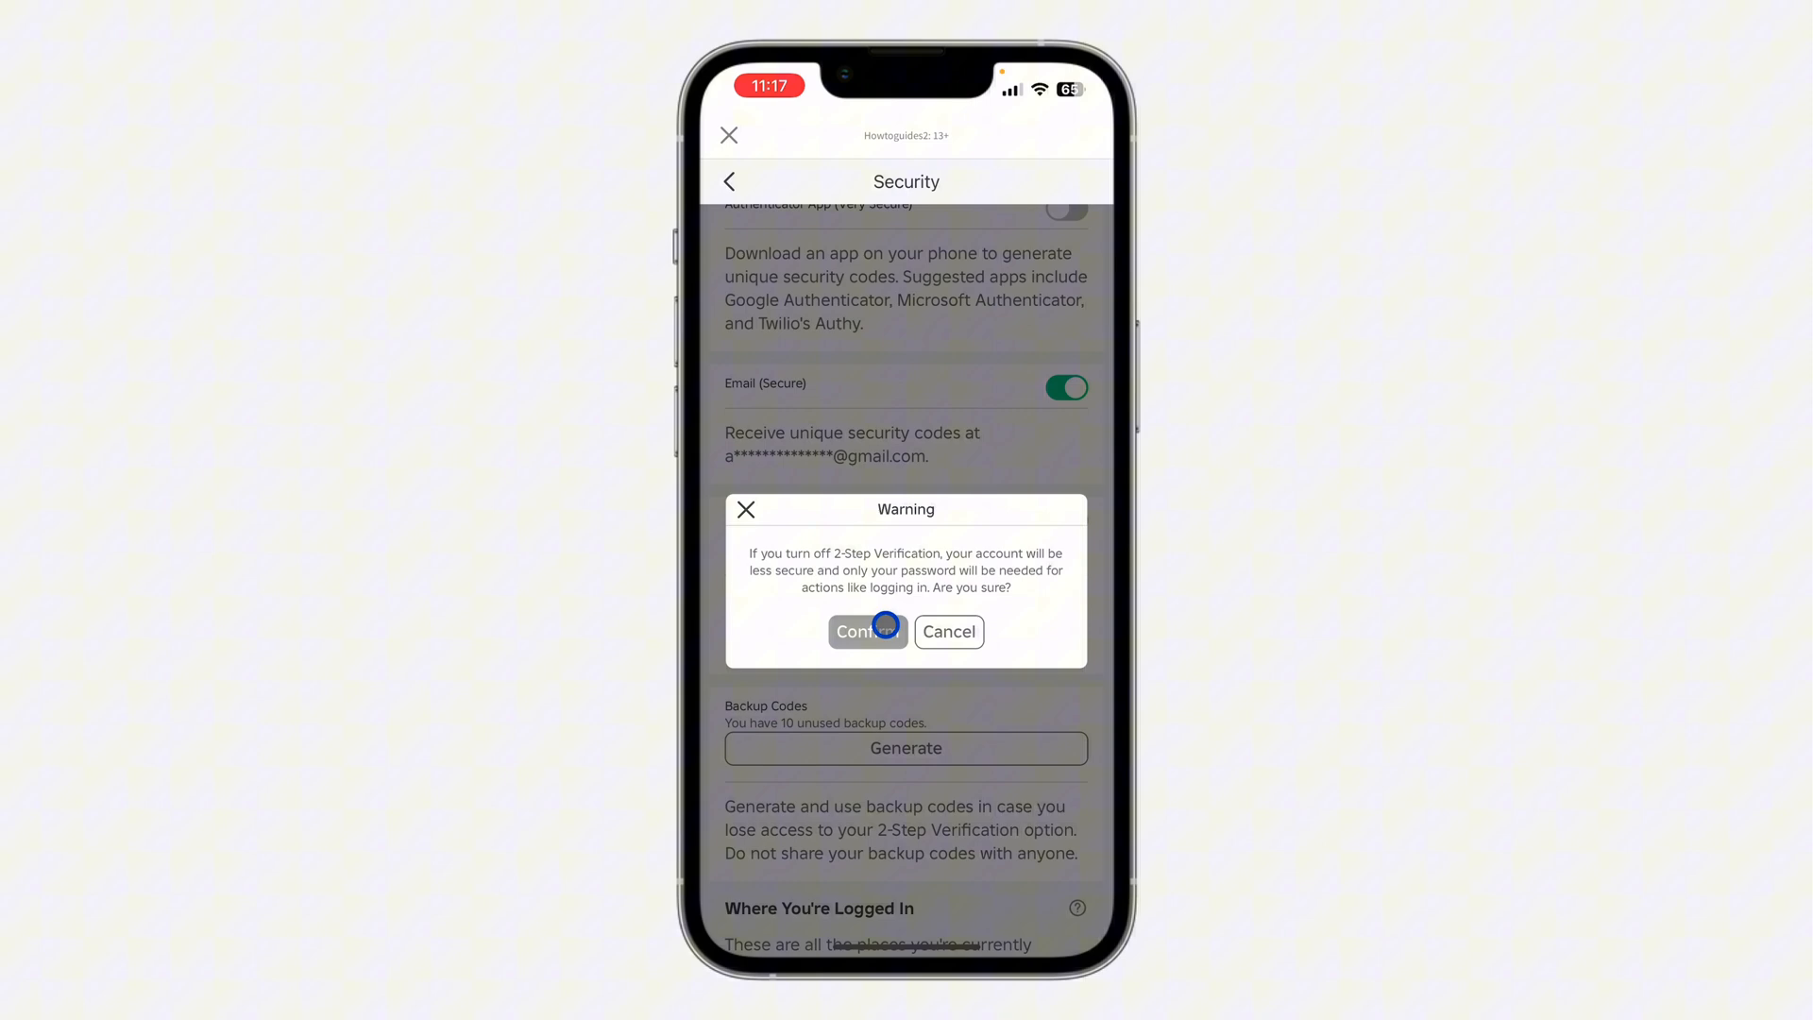
pyautogui.click(868, 632)
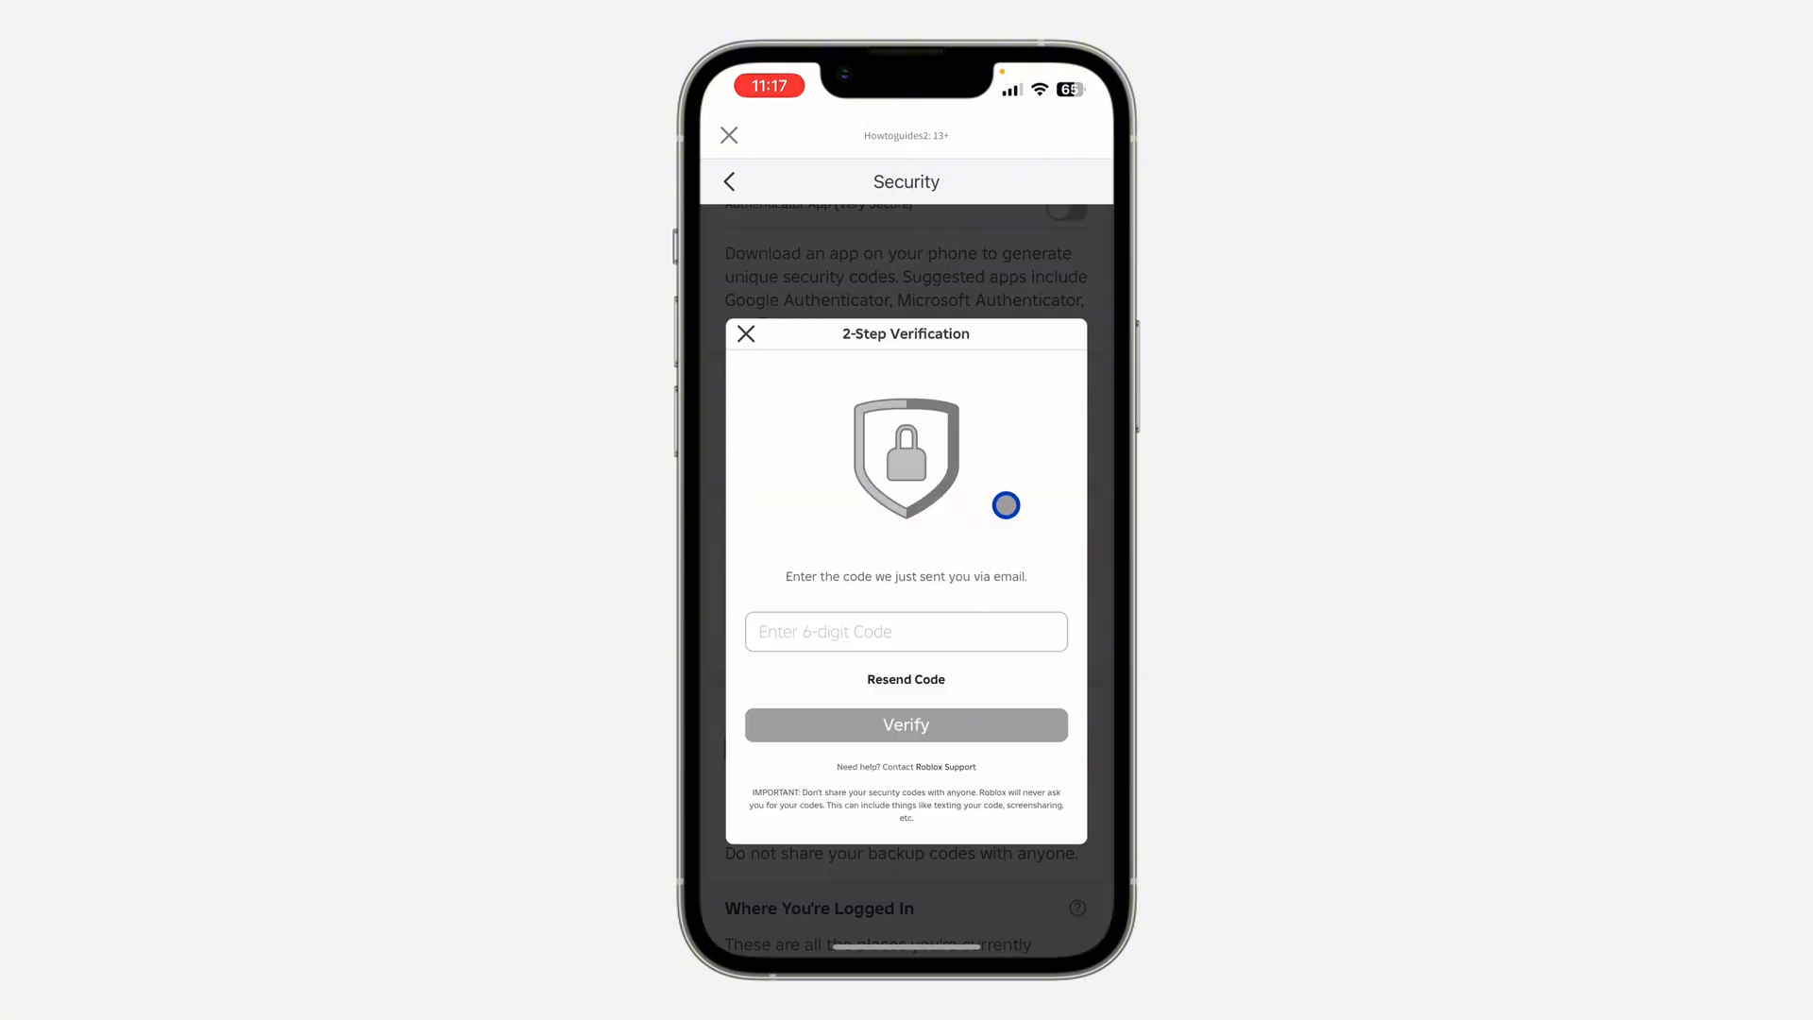
pyautogui.click(905, 632)
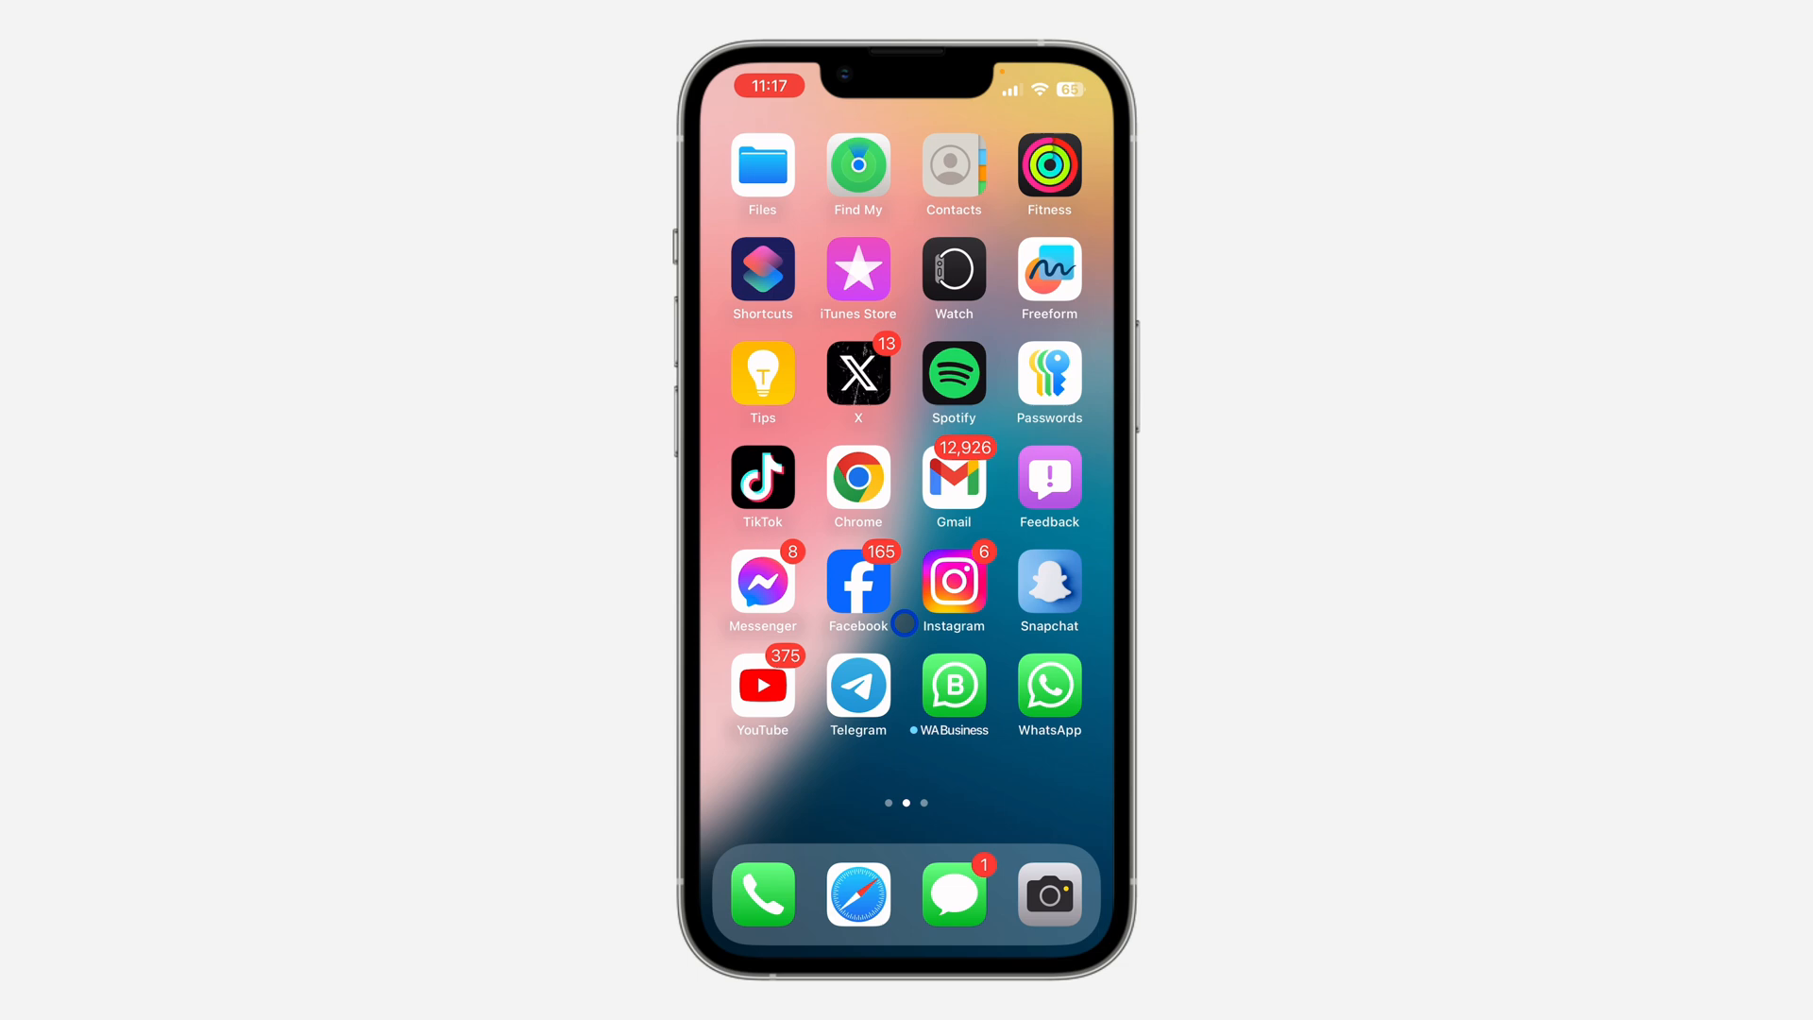
pyautogui.click(954, 474)
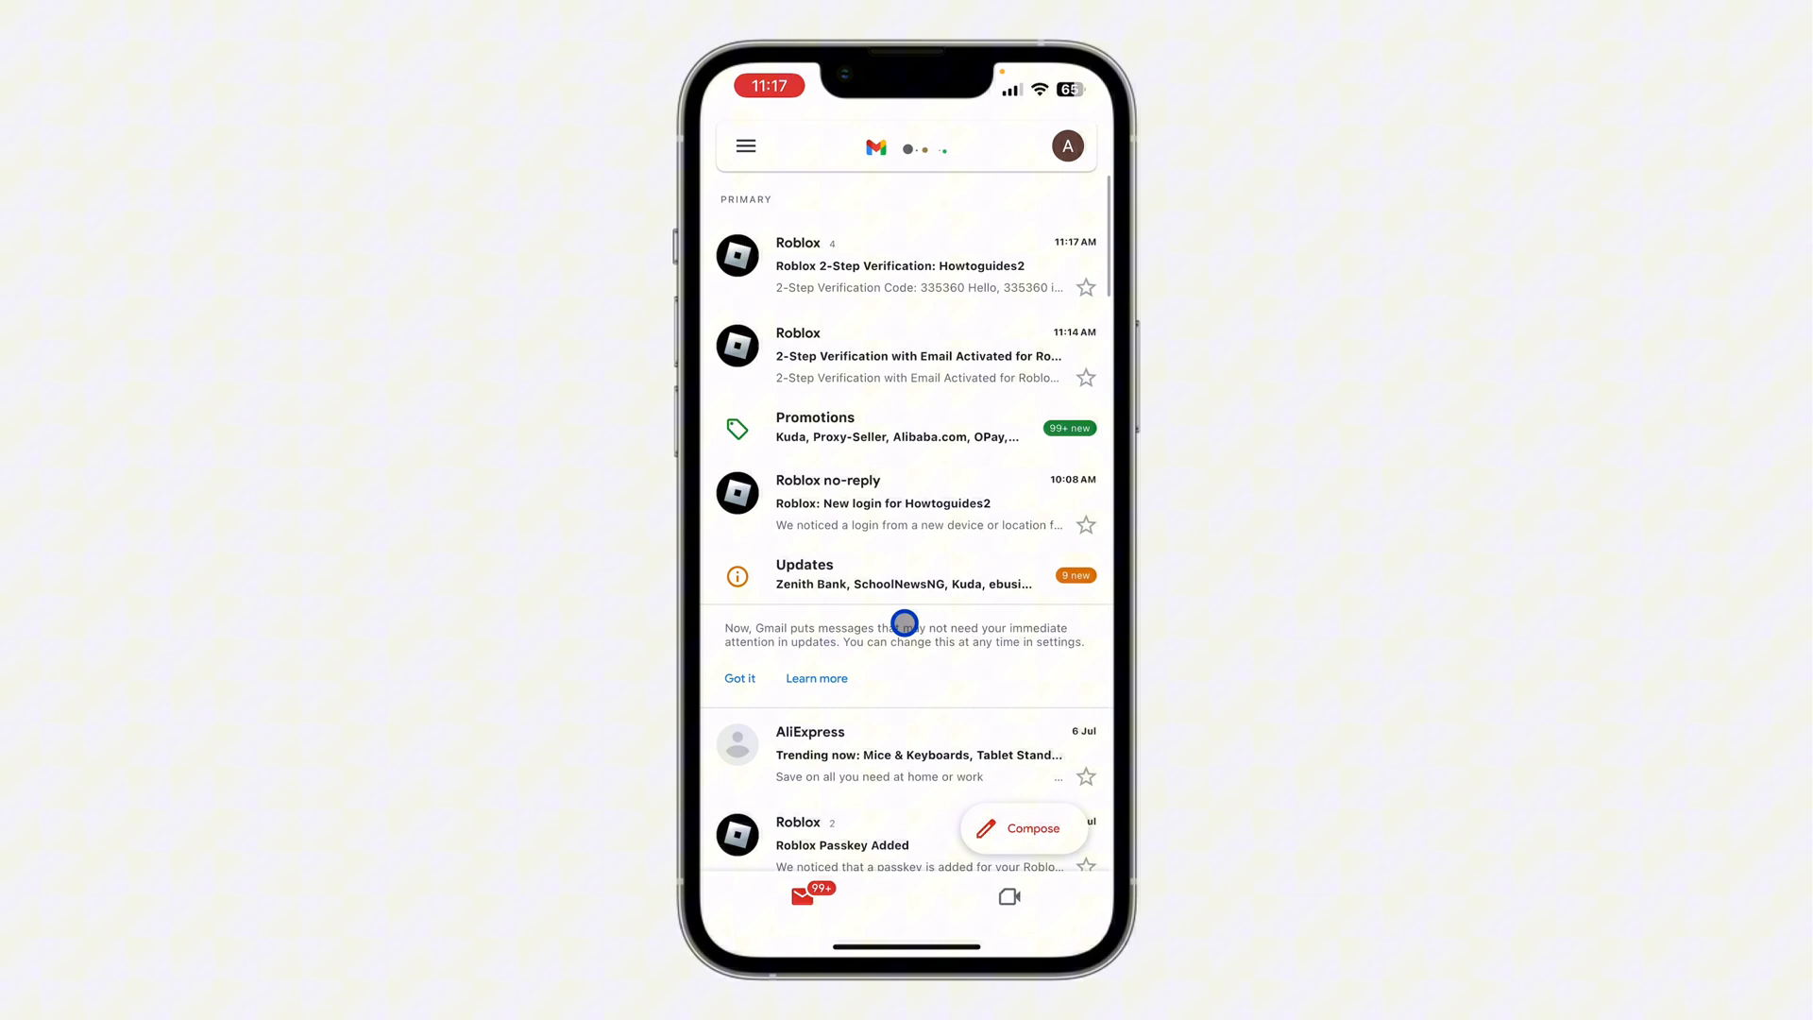
pyautogui.click(896, 146)
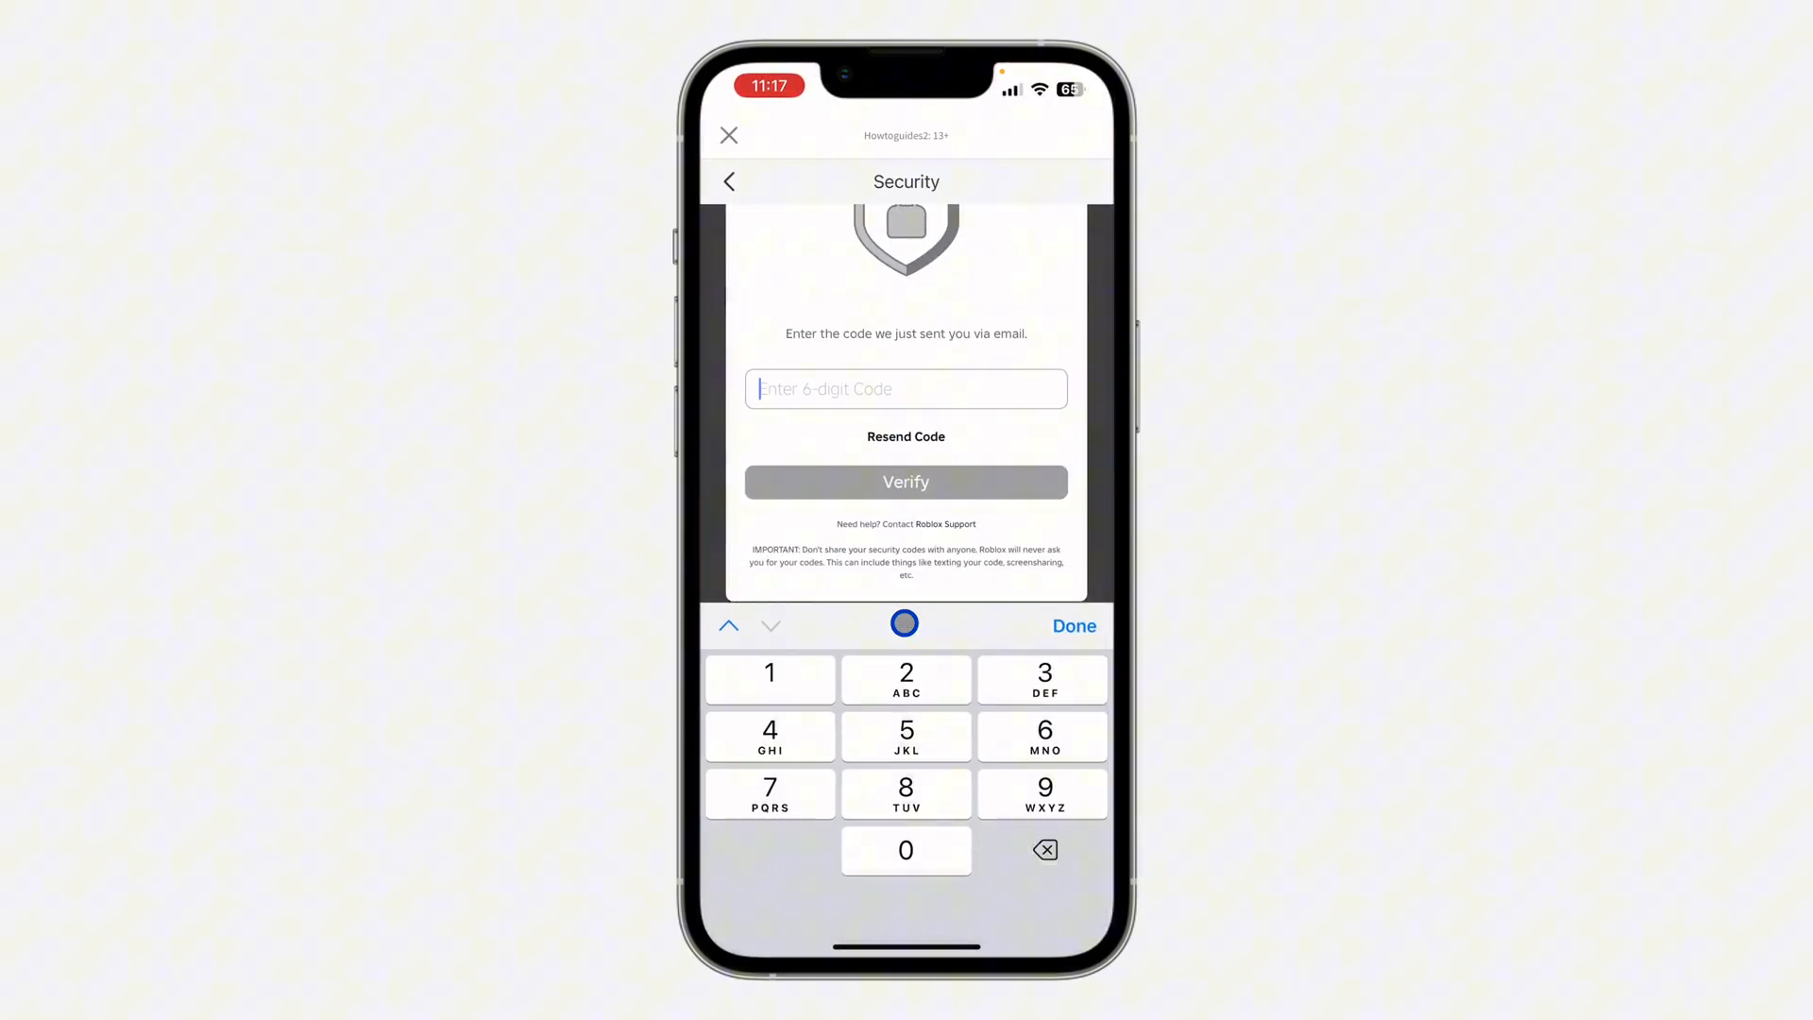
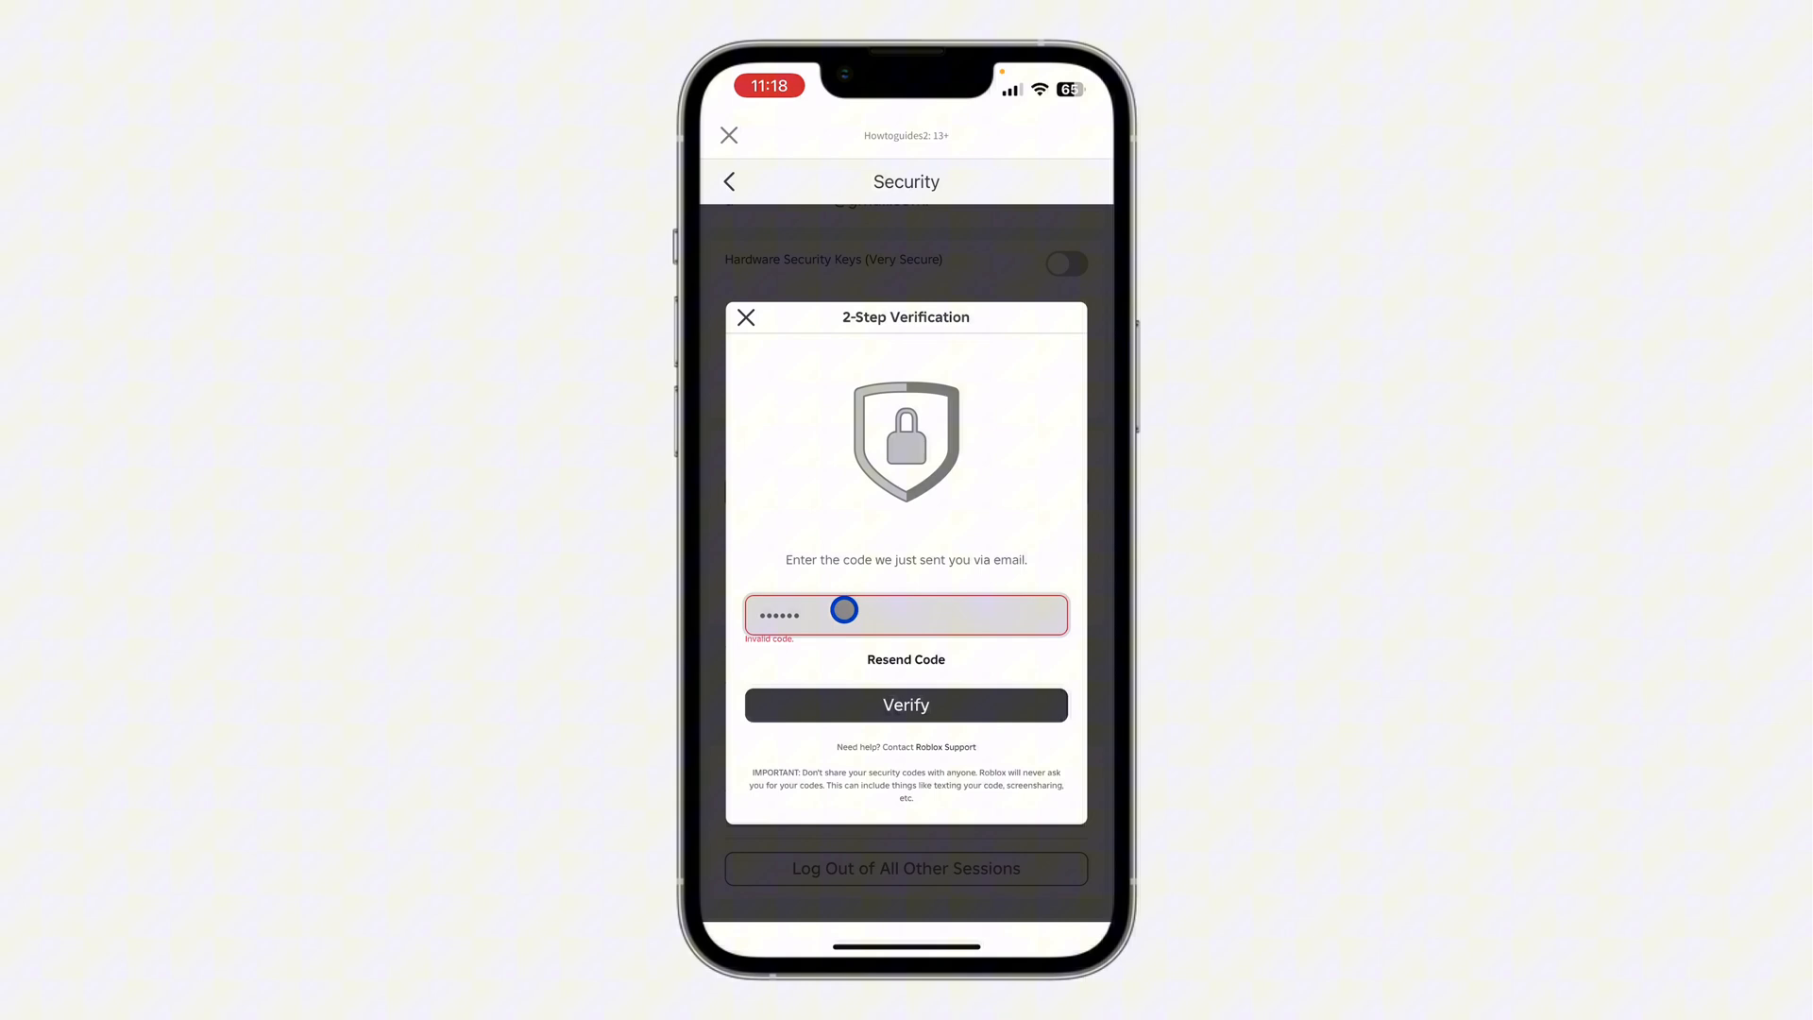
pyautogui.click(905, 614)
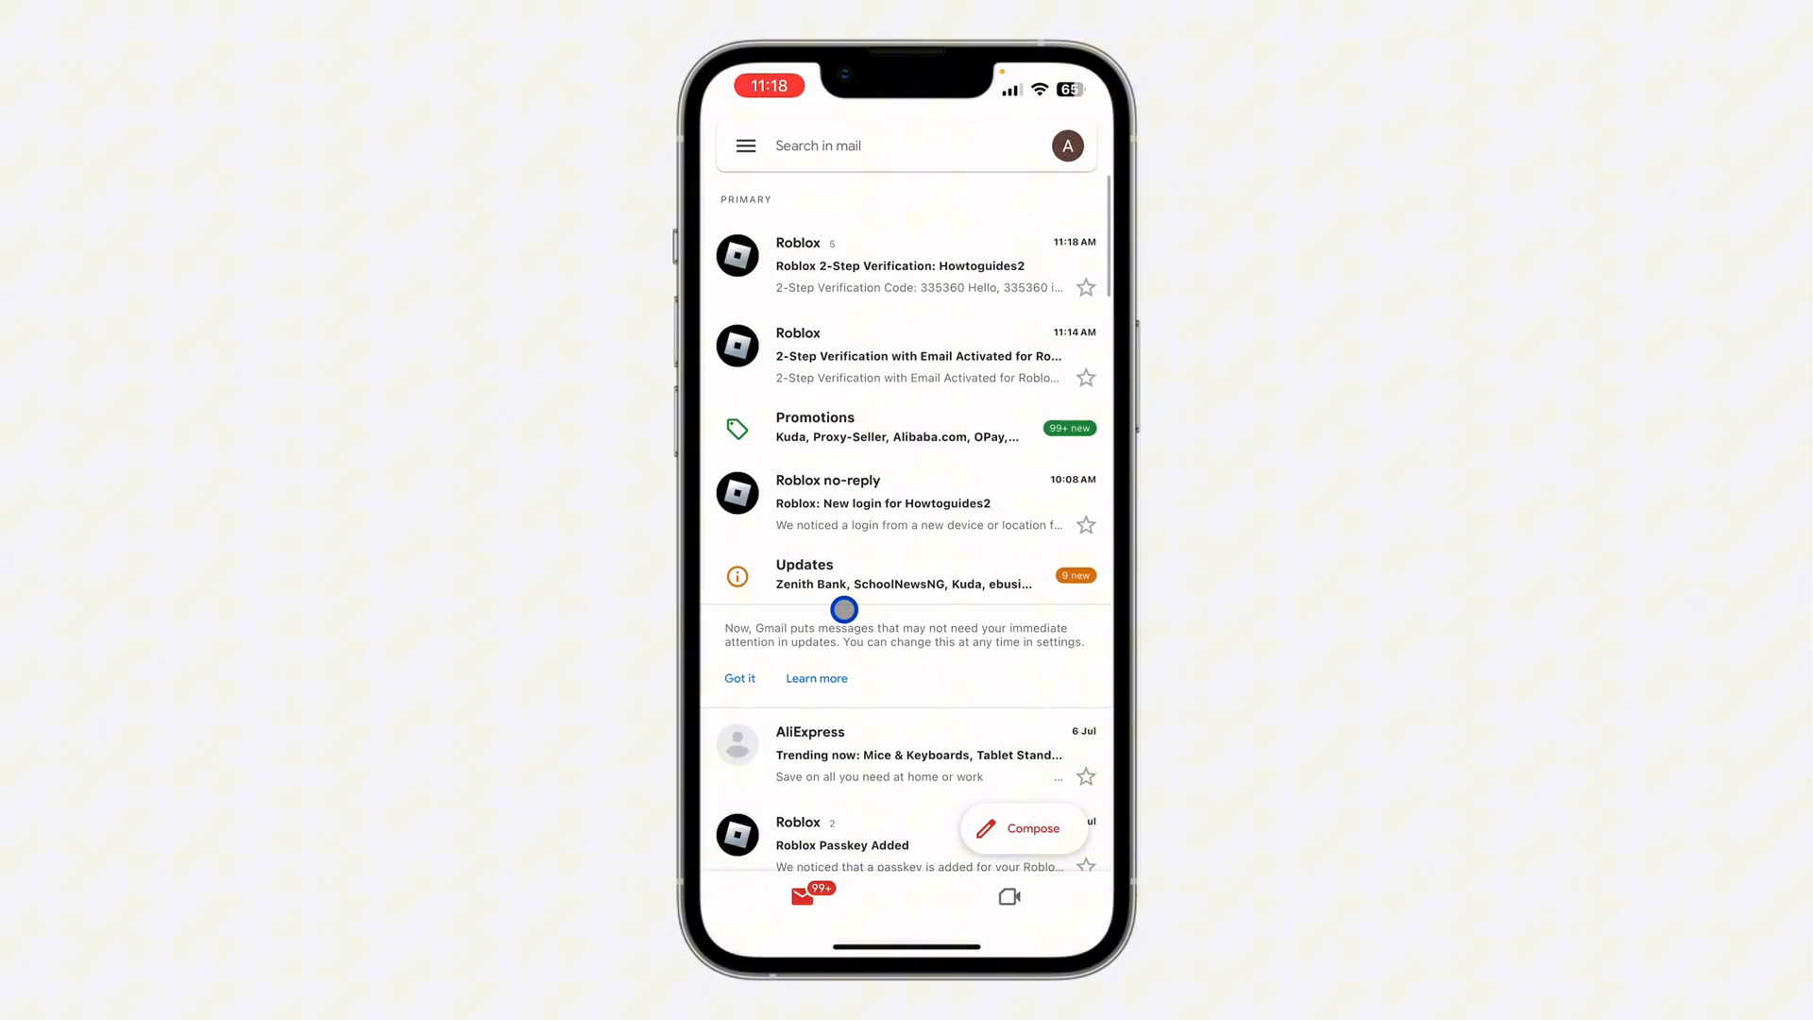
pyautogui.click(918, 274)
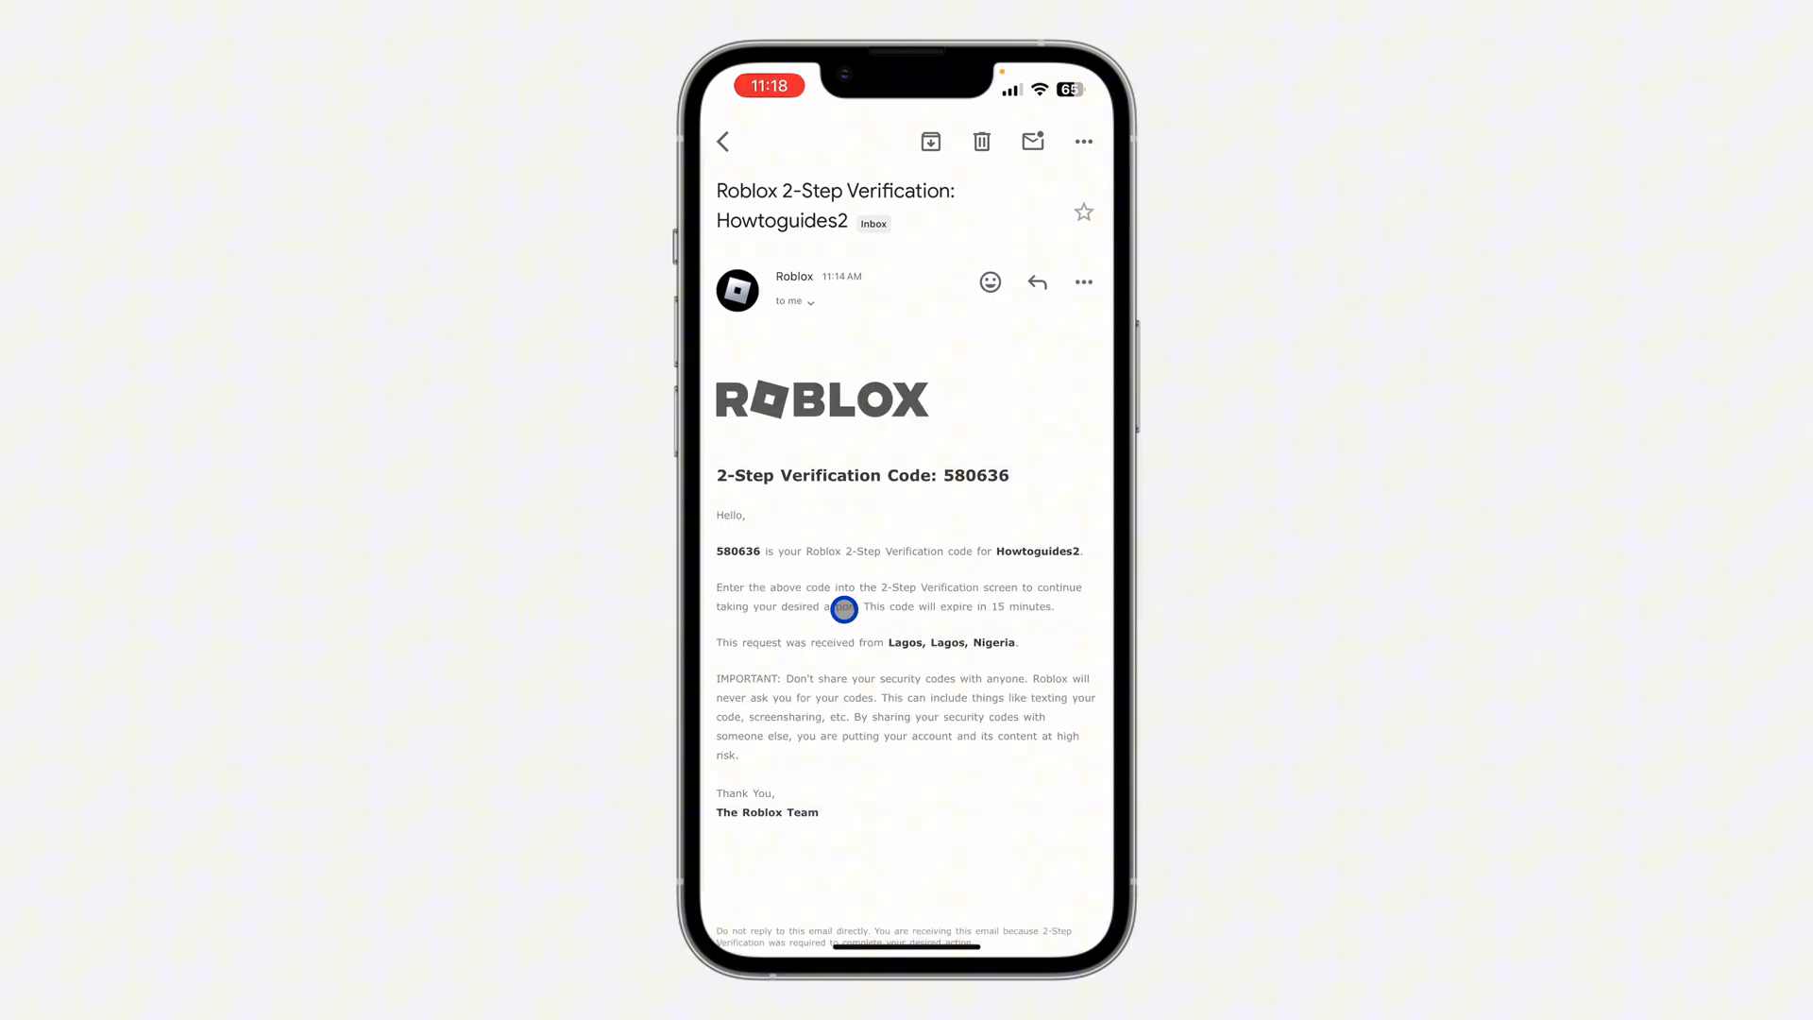
pyautogui.scroll(-3)
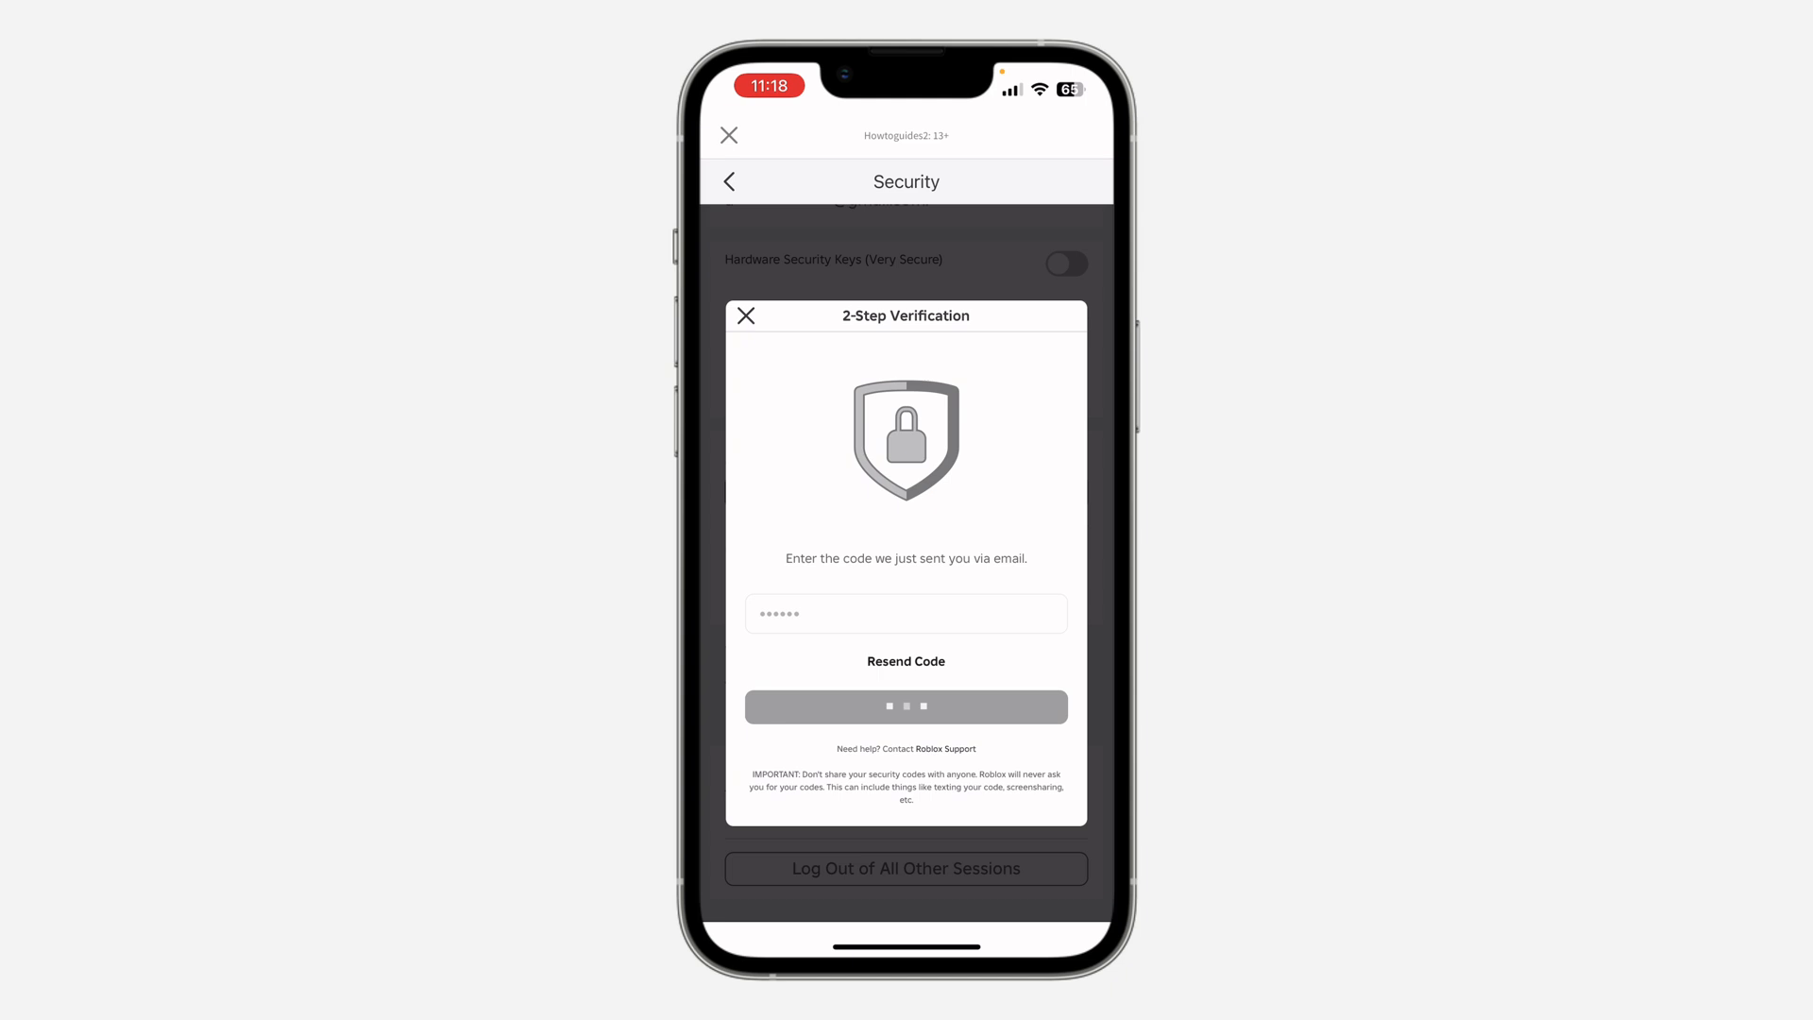
pyautogui.click(745, 315)
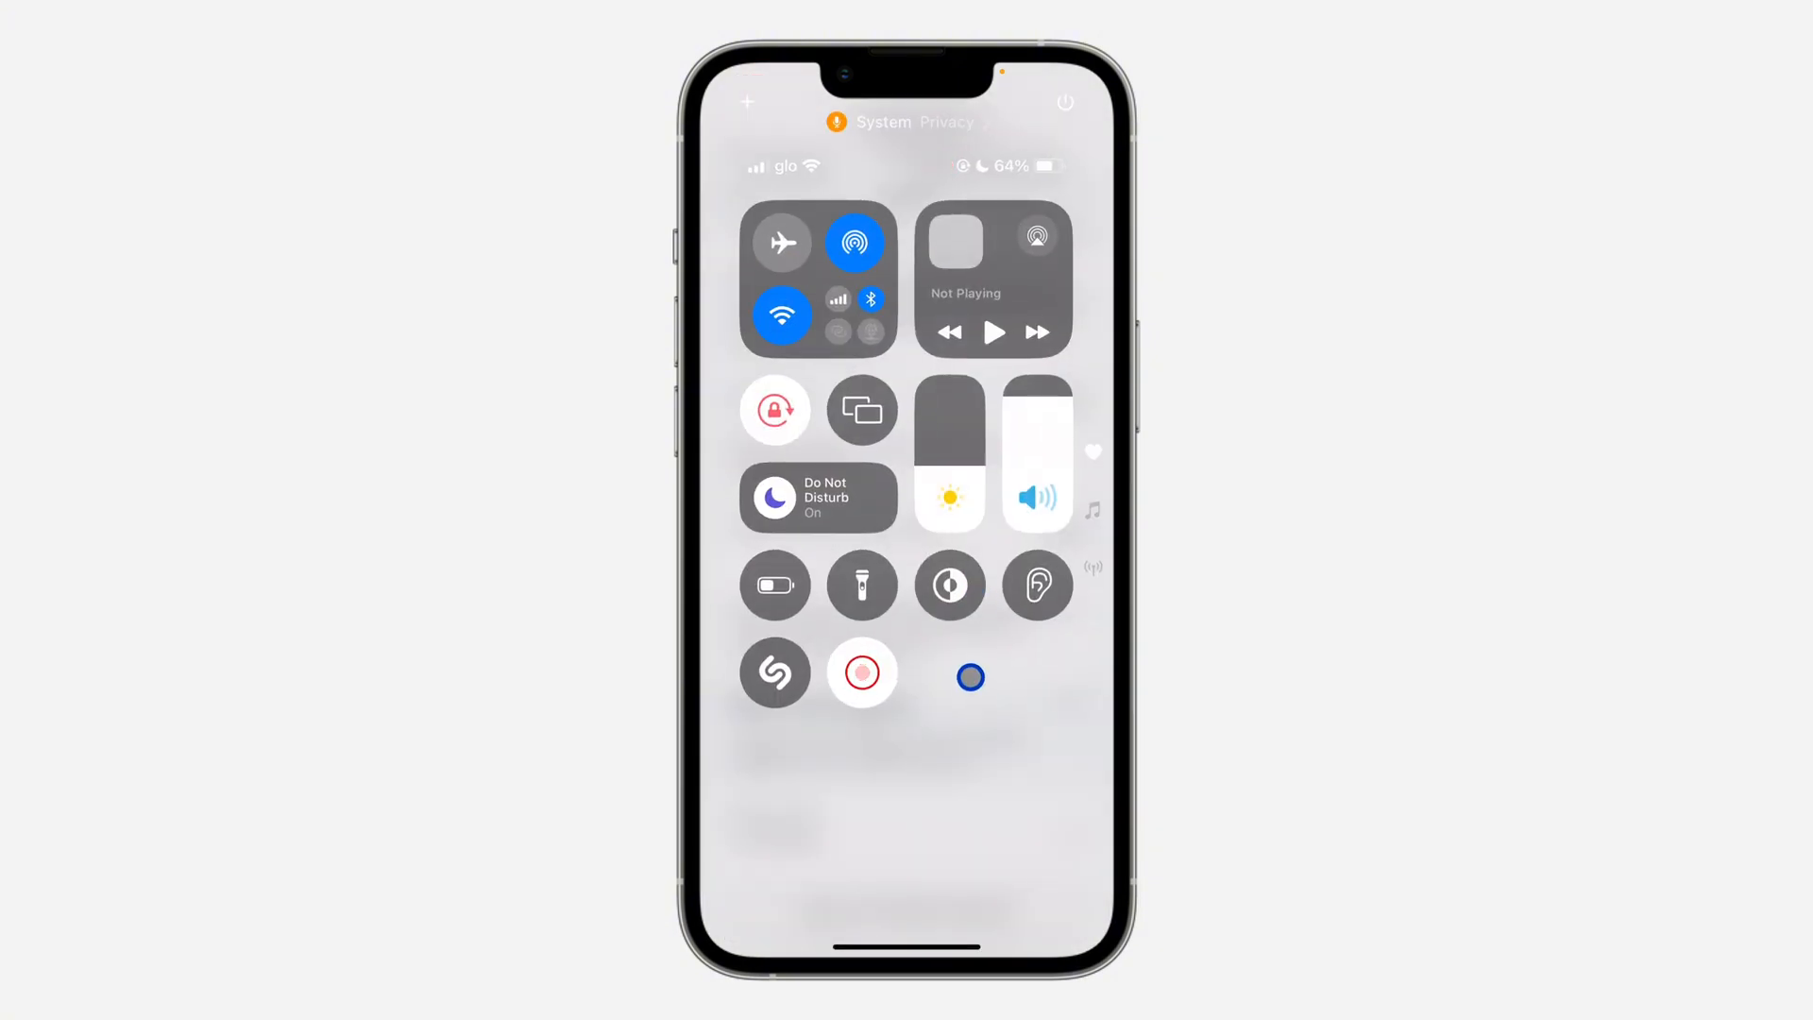
pyautogui.moveTo(976, 736)
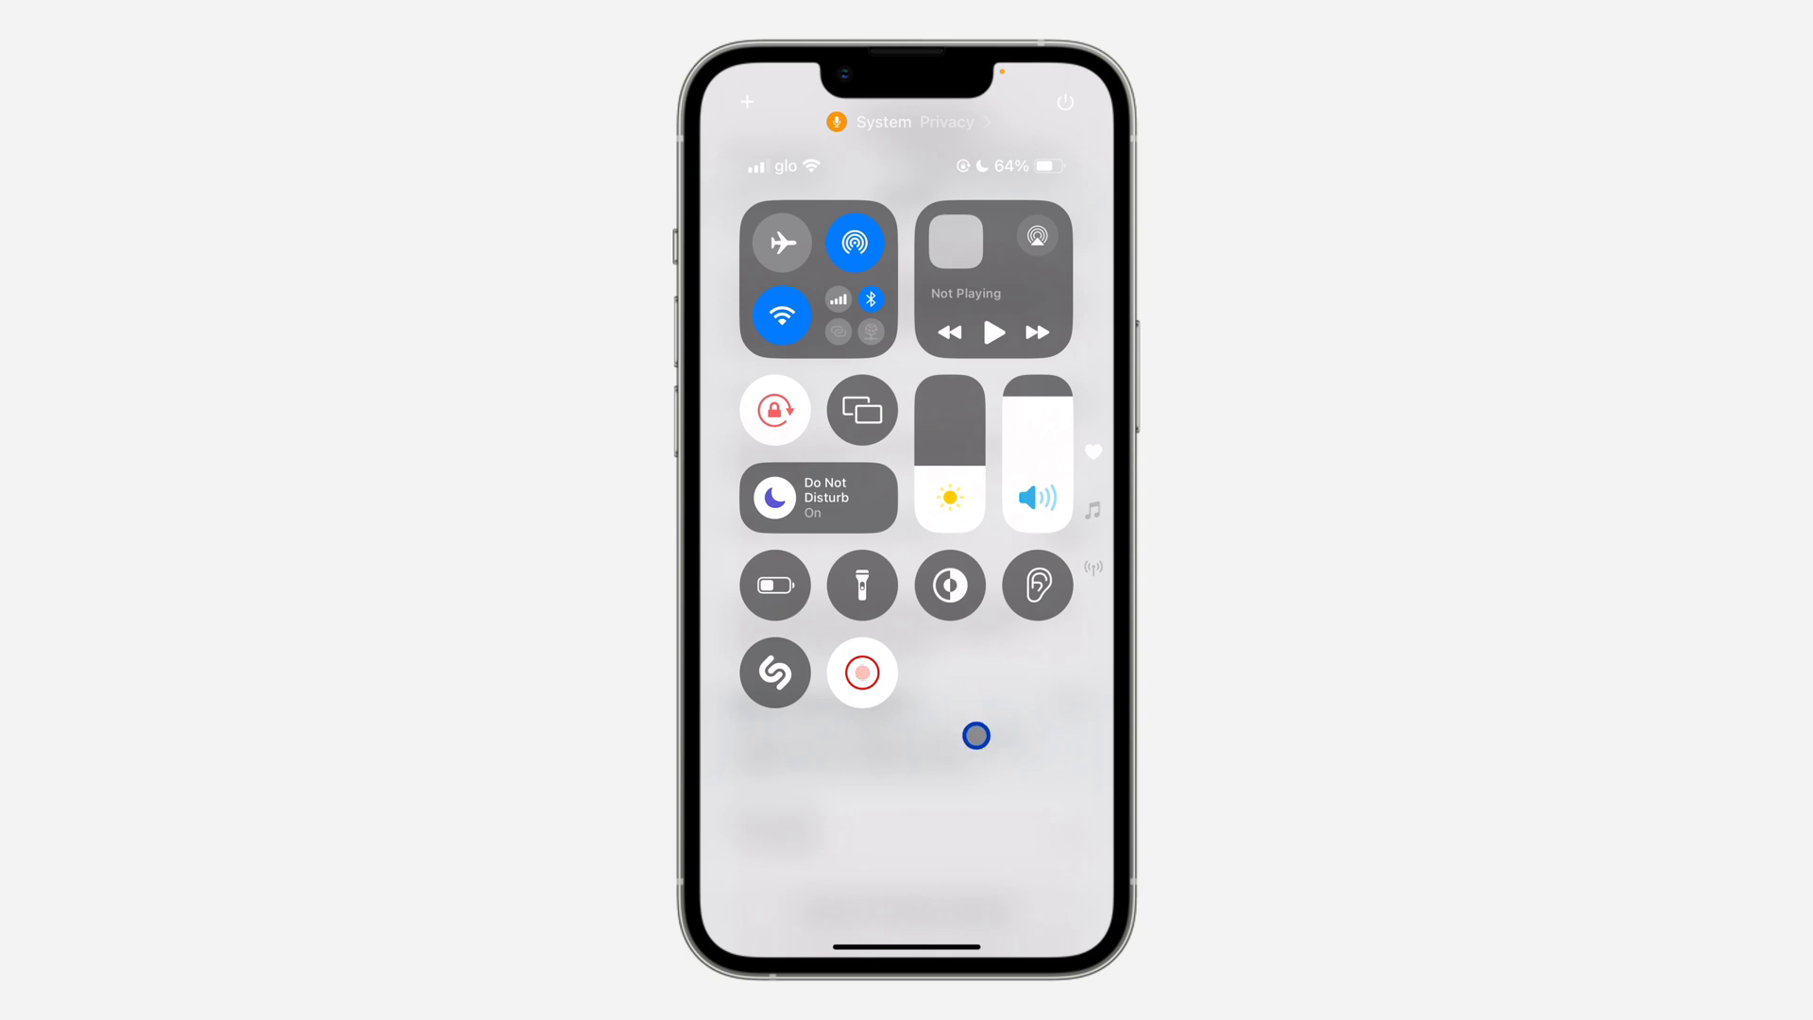
pyautogui.moveTo(973, 769)
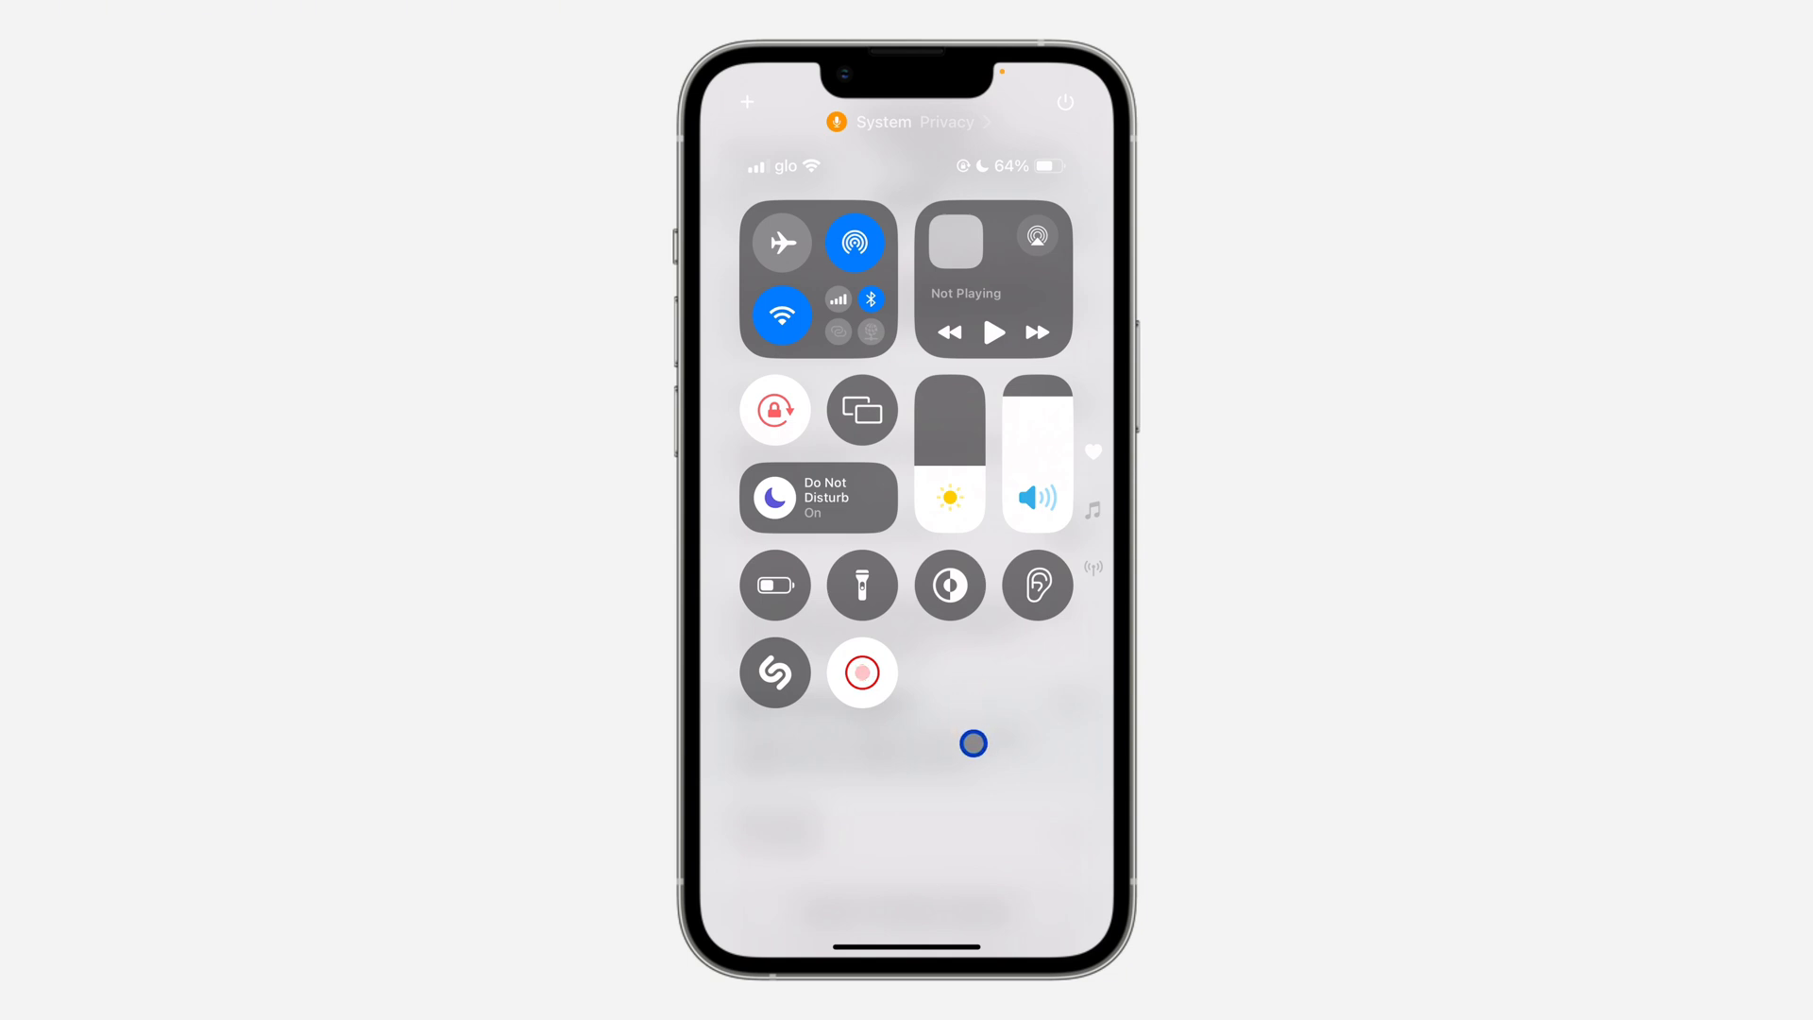